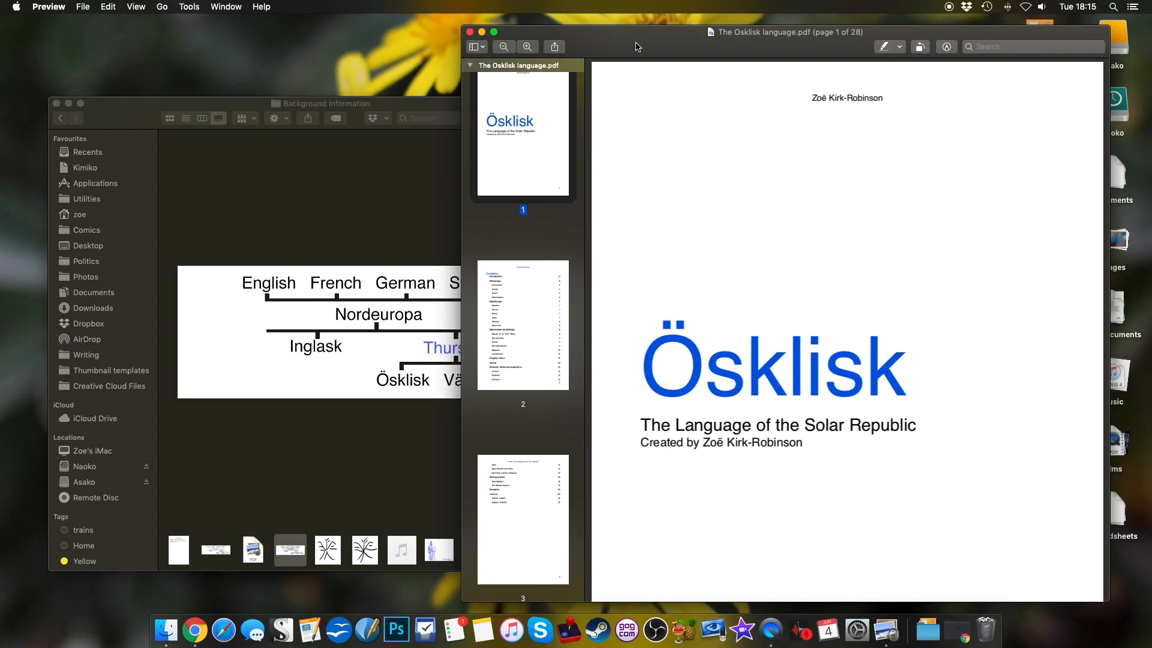
{"action": "mouse_move", "coordinate": [678, 104]}
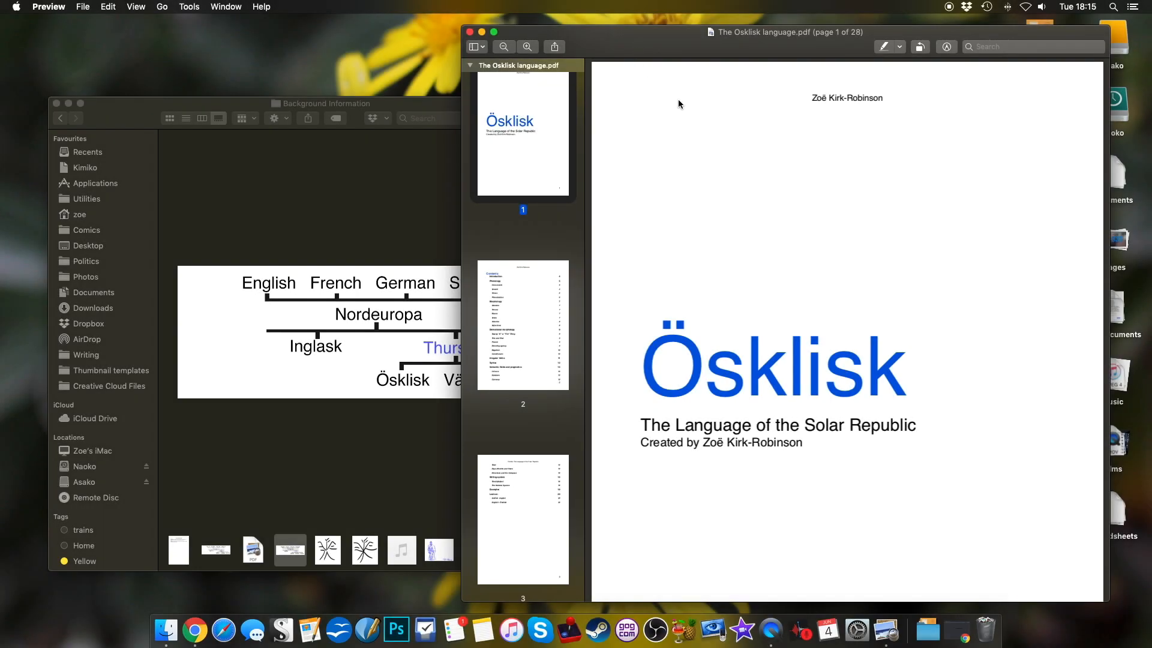
{"action": "mouse_move", "coordinate": [824, 273]}
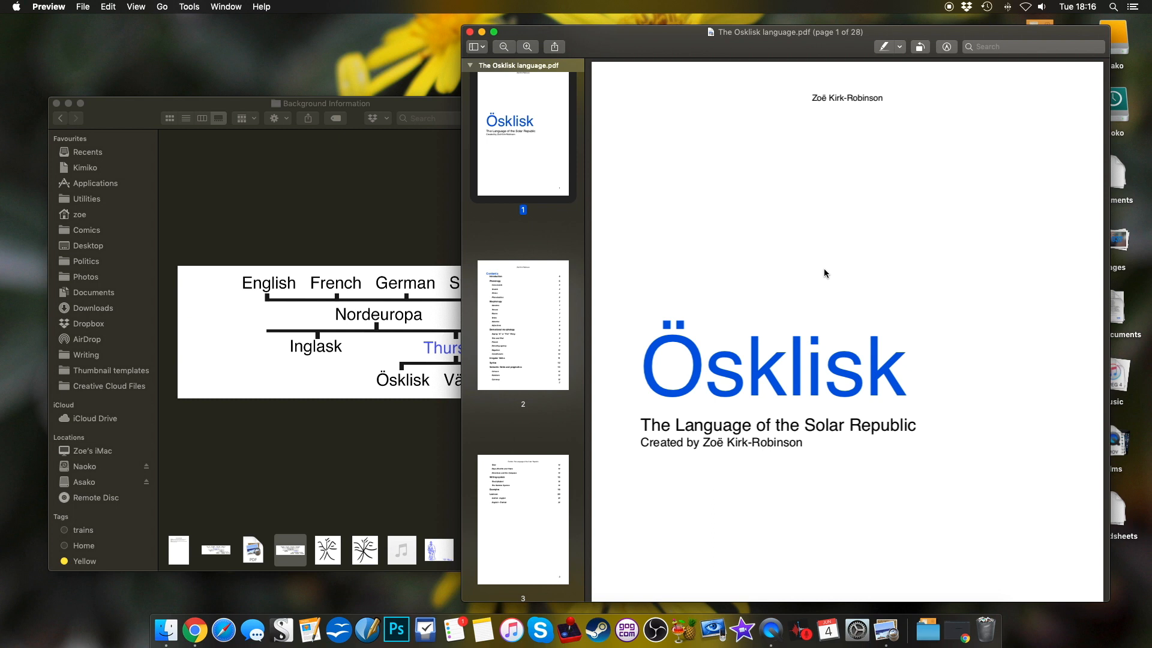
Bring the Finder Background Information folder forward to preview the full language family tree
{"action": "left_click", "coordinate": [323, 437]}
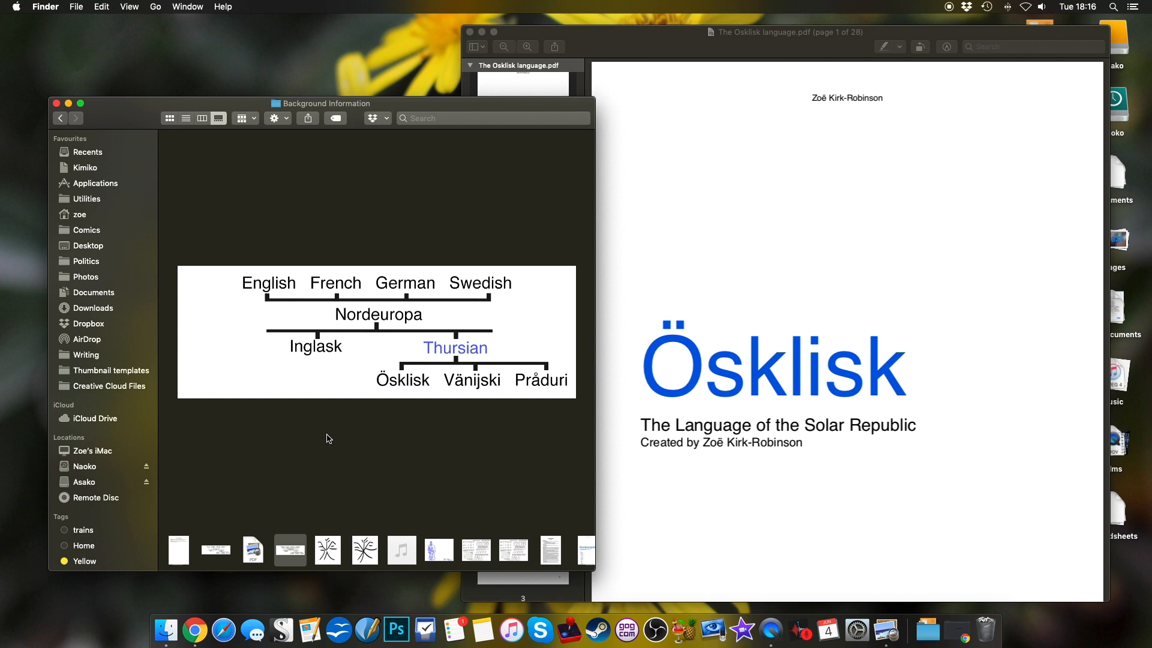
{"action": "mouse_move", "coordinate": [328, 282]}
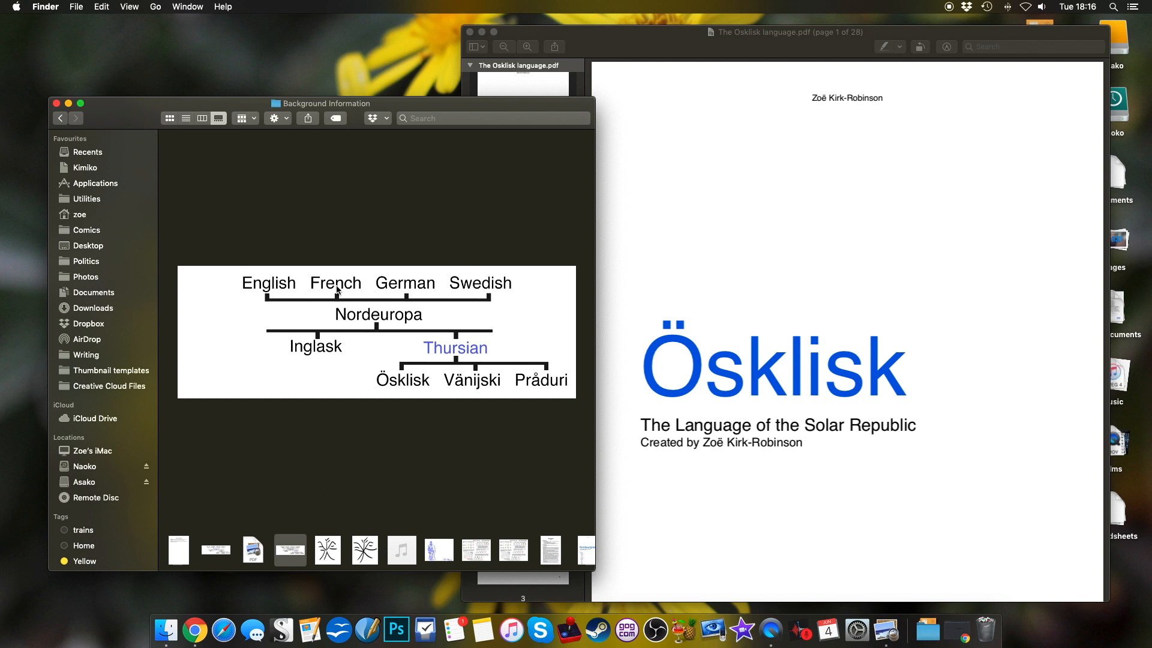
{"action": "mouse_move", "coordinate": [400, 324]}
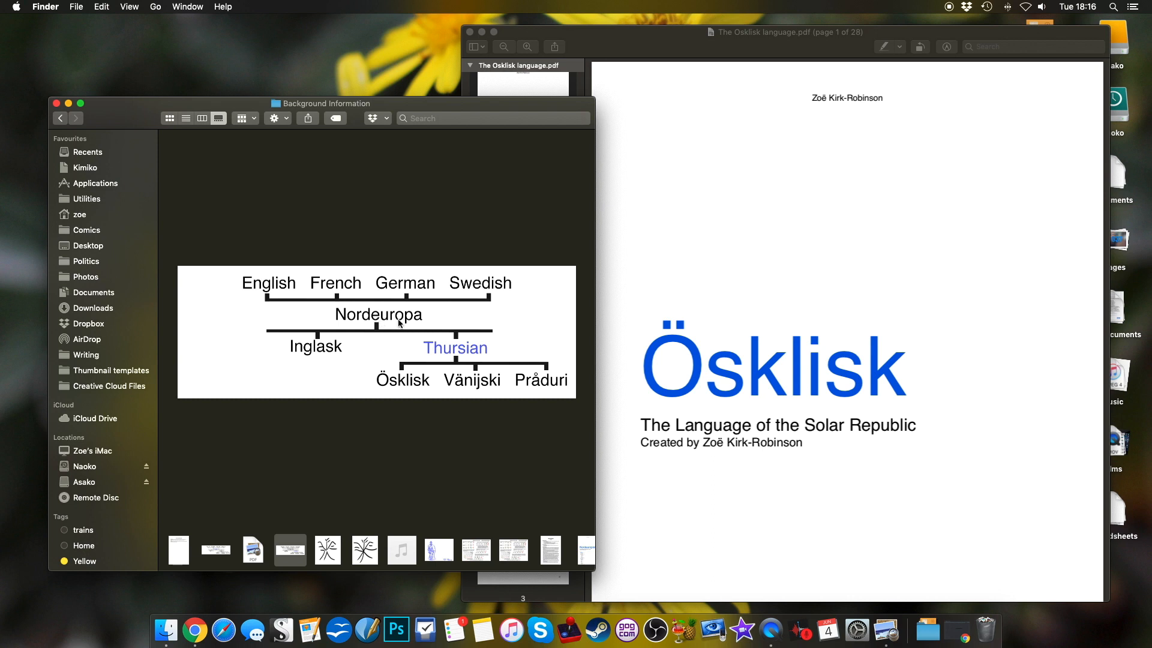
{"action": "mouse_move", "coordinate": [413, 224]}
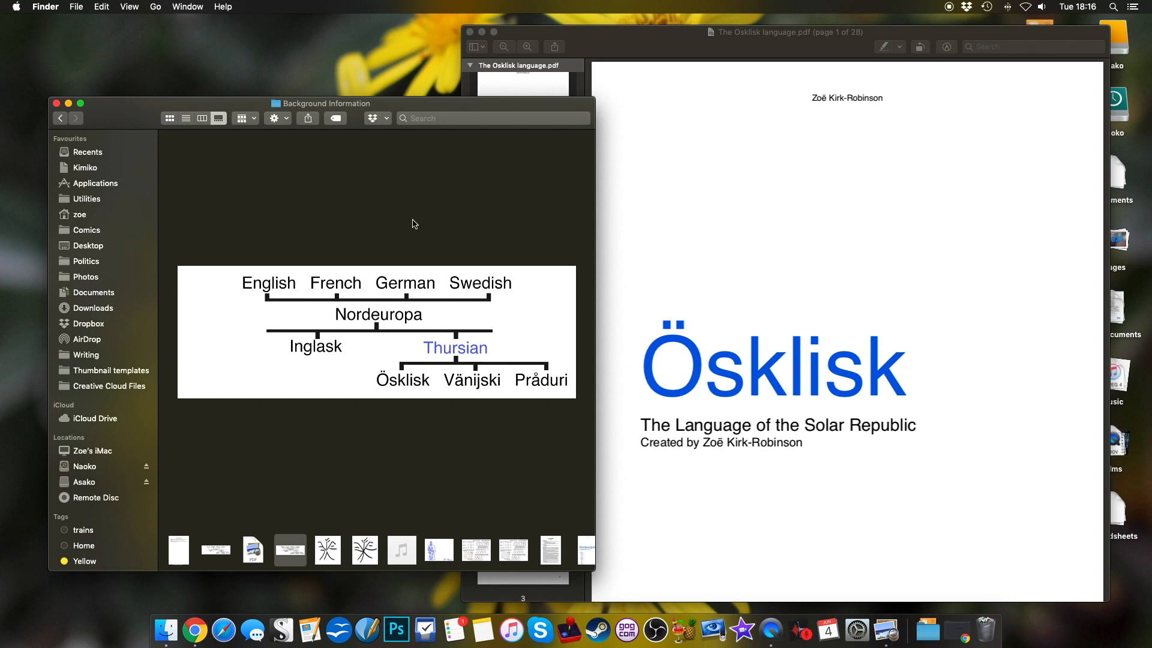
{"action": "mouse_move", "coordinate": [305, 366]}
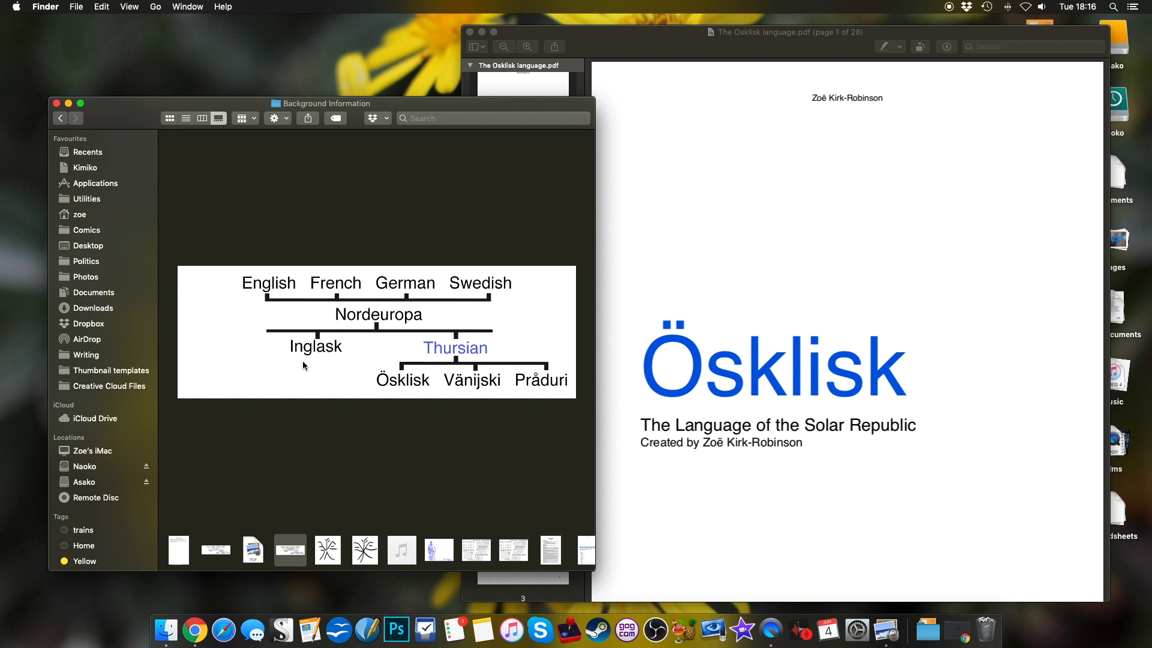
{"action": "mouse_move", "coordinate": [312, 367]}
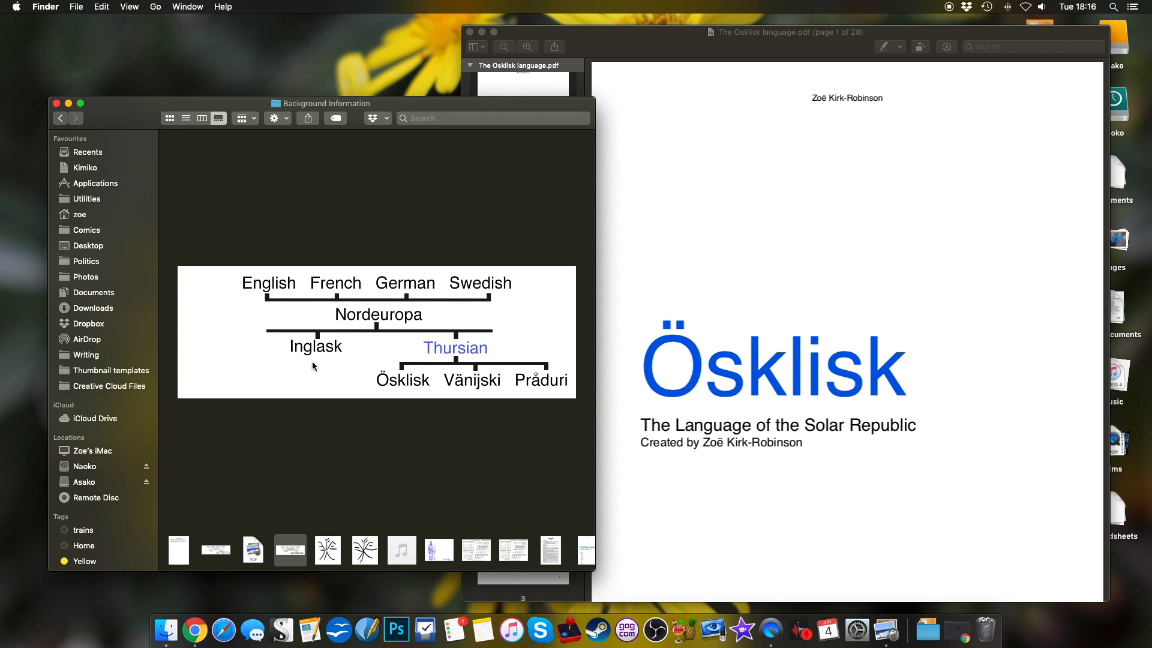
{"action": "mouse_move", "coordinate": [477, 338]}
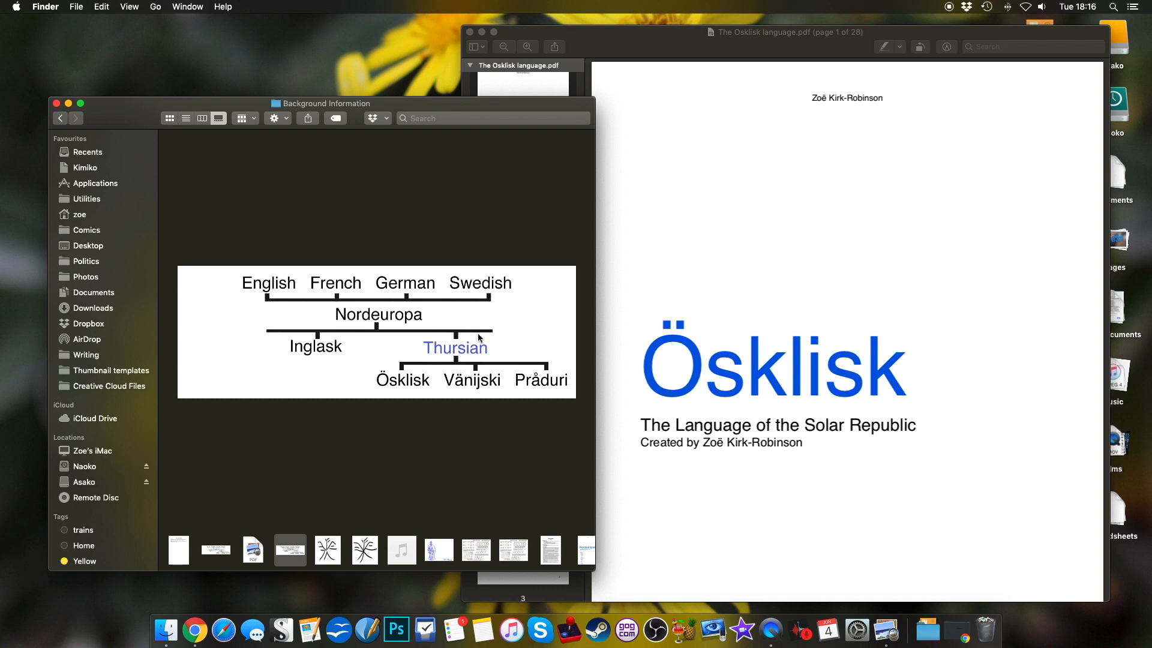
{"action": "mouse_move", "coordinate": [455, 329]}
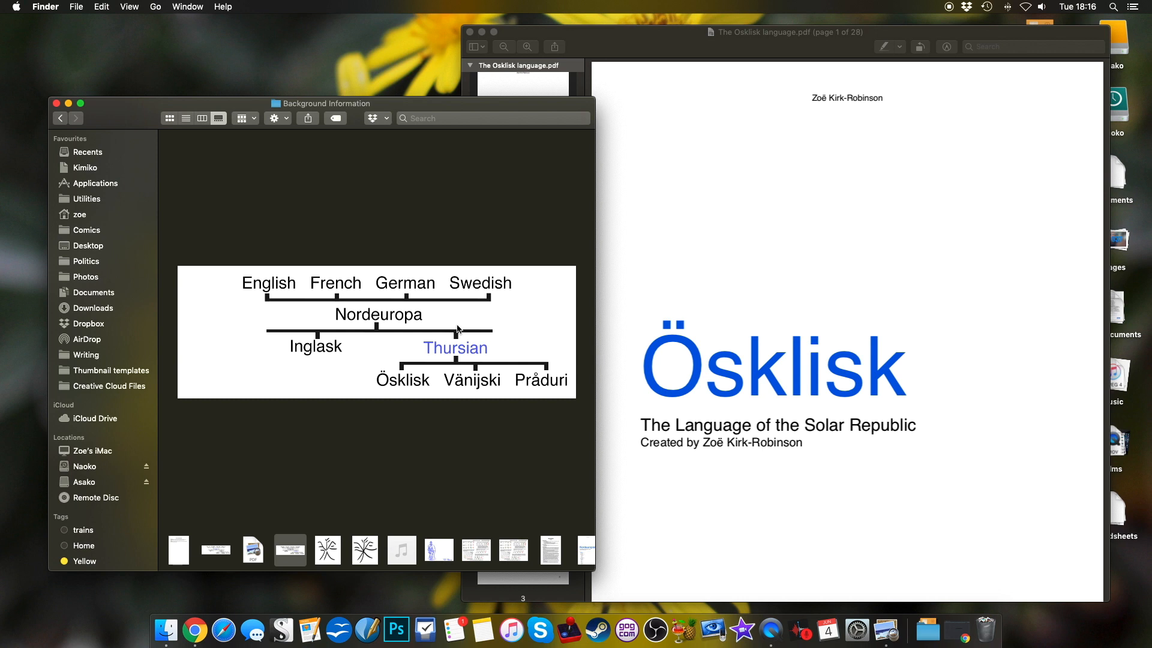
{"action": "mouse_move", "coordinate": [415, 338]}
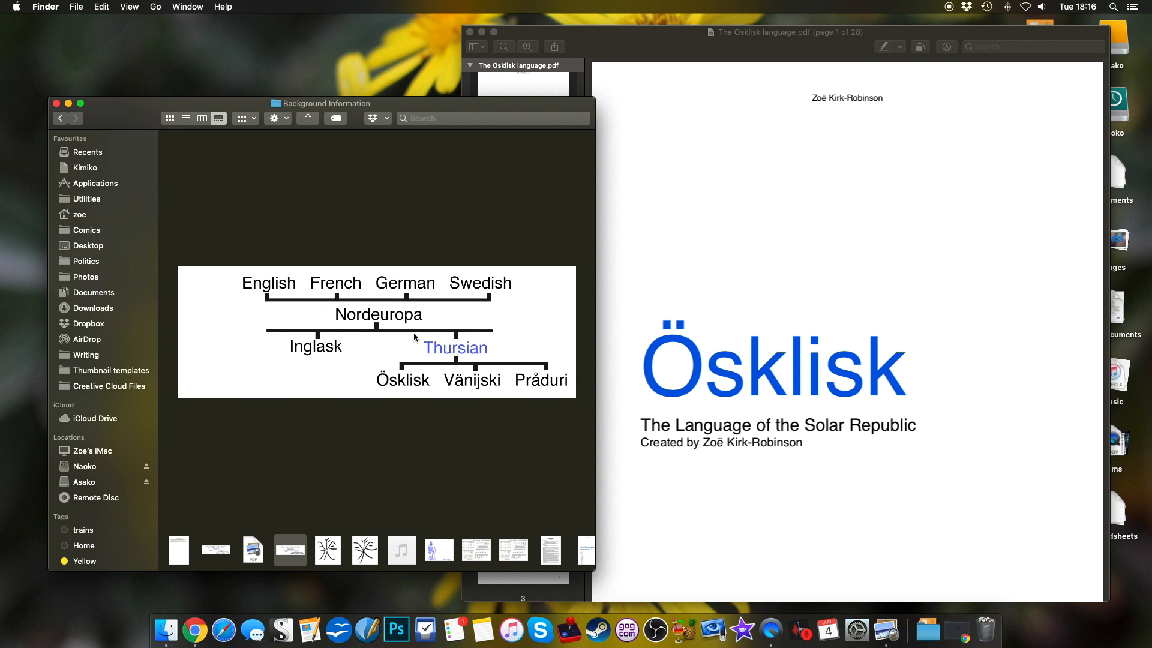
{"action": "mouse_move", "coordinate": [554, 392]}
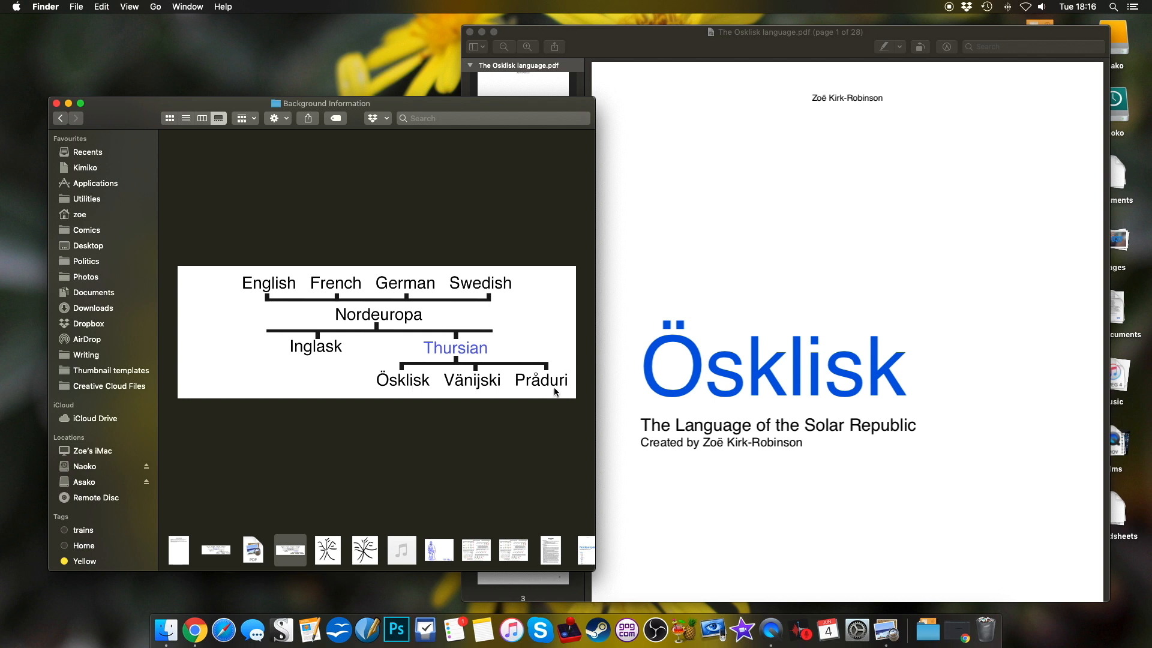
{"action": "mouse_move", "coordinate": [432, 378]}
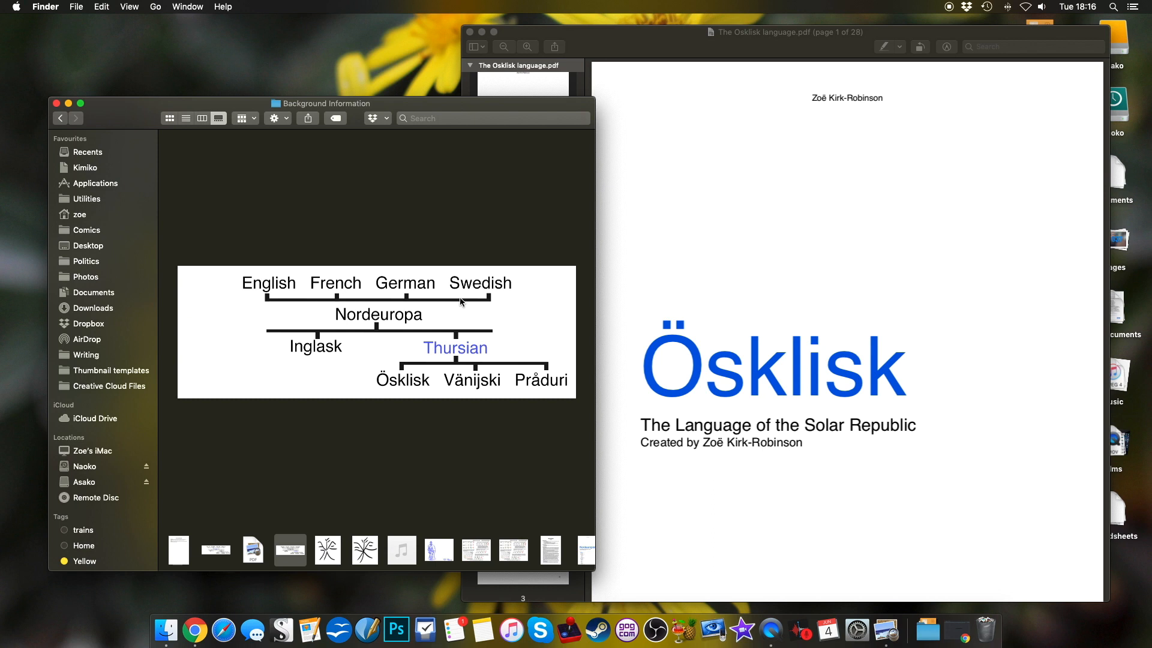
{"action": "mouse_move", "coordinate": [446, 378]}
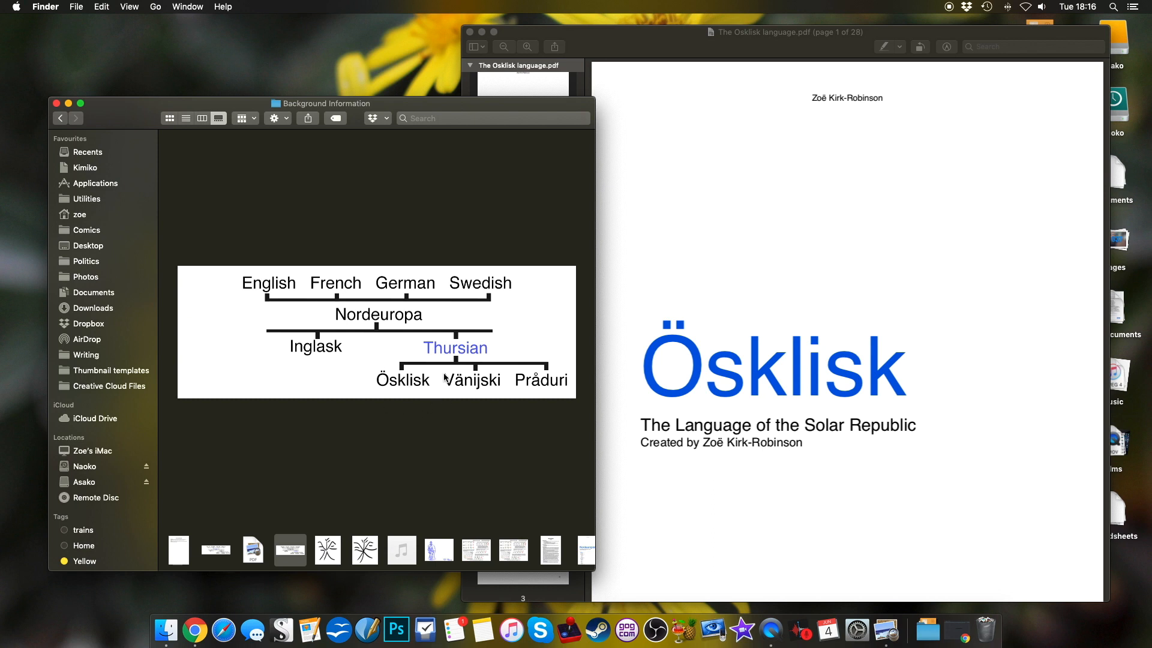
{"action": "mouse_move", "coordinate": [360, 371]}
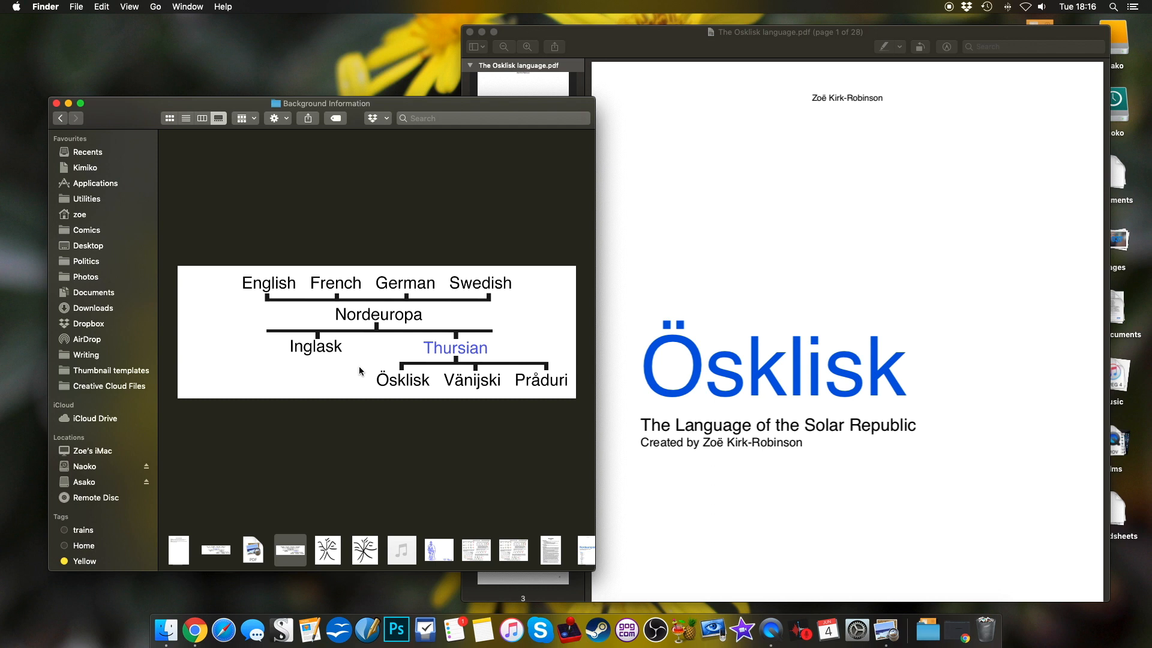
{"action": "mouse_move", "coordinate": [628, 350]}
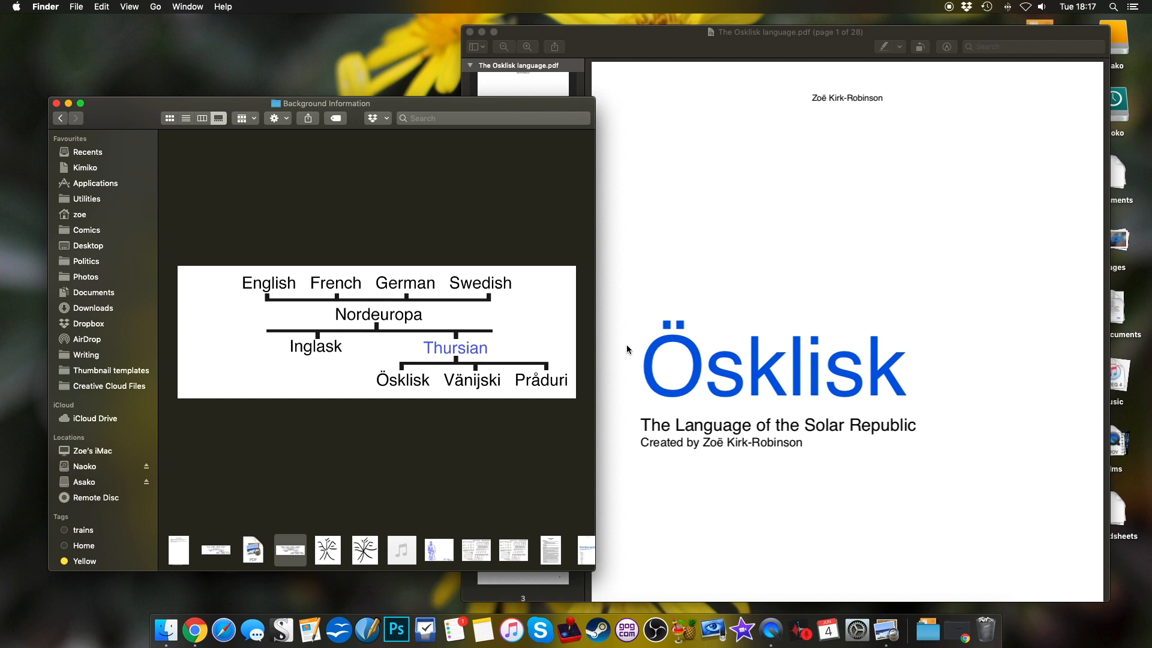
{"action": "mouse_move", "coordinate": [473, 364]}
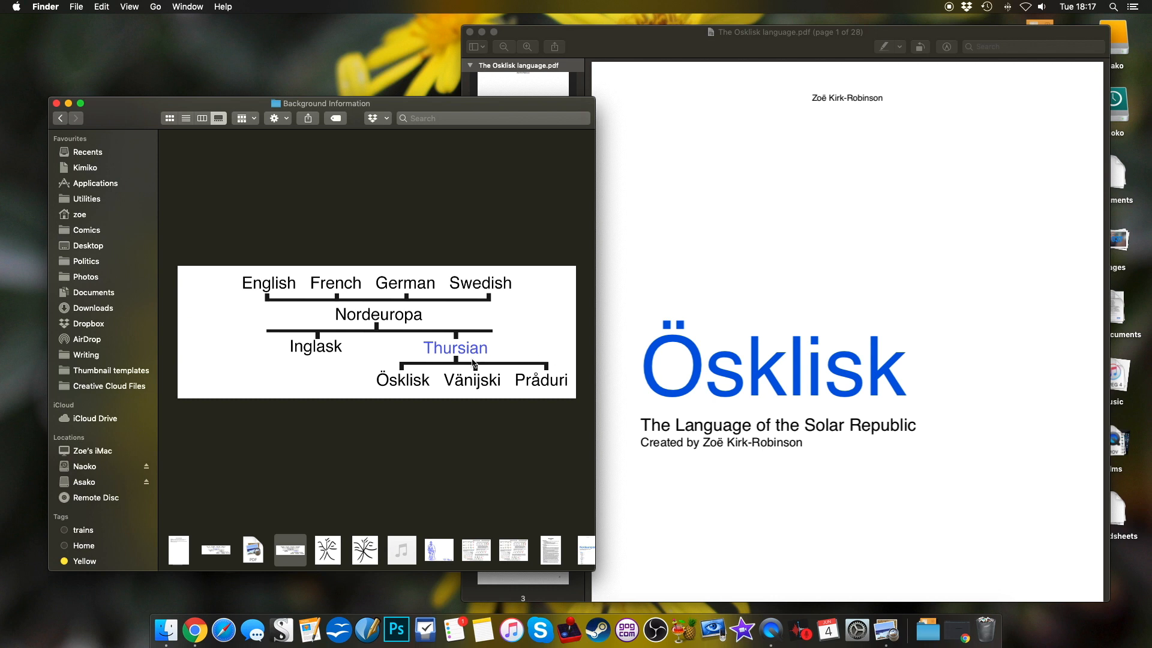
{"action": "mouse_move", "coordinate": [455, 357]}
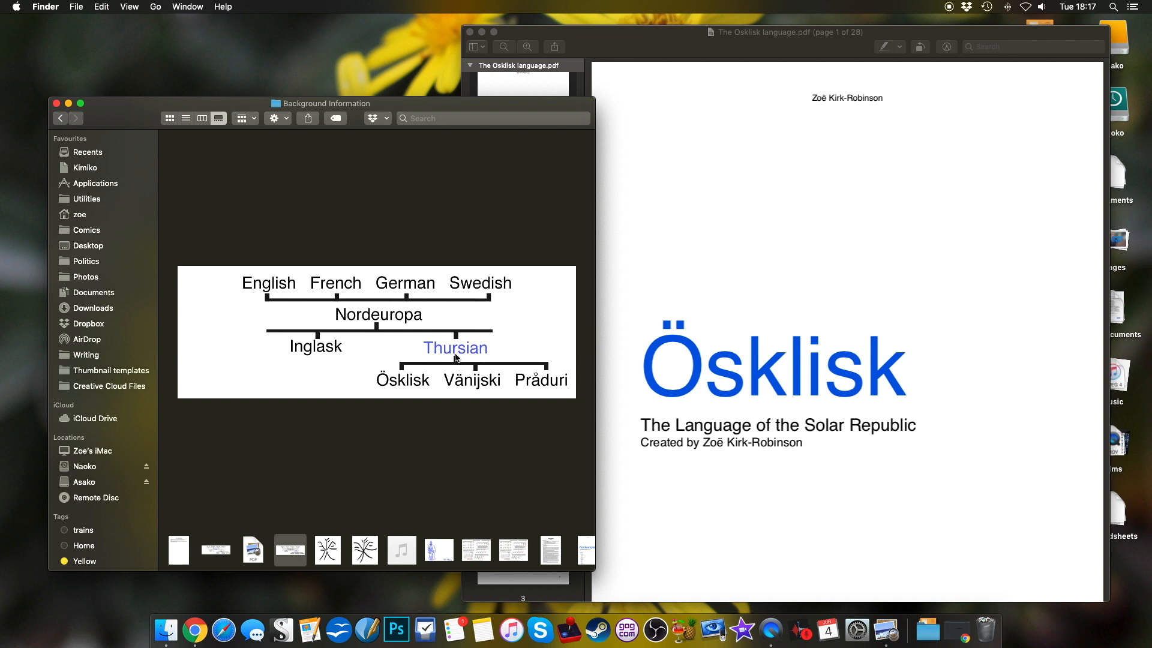
{"action": "mouse_move", "coordinate": [484, 353]}
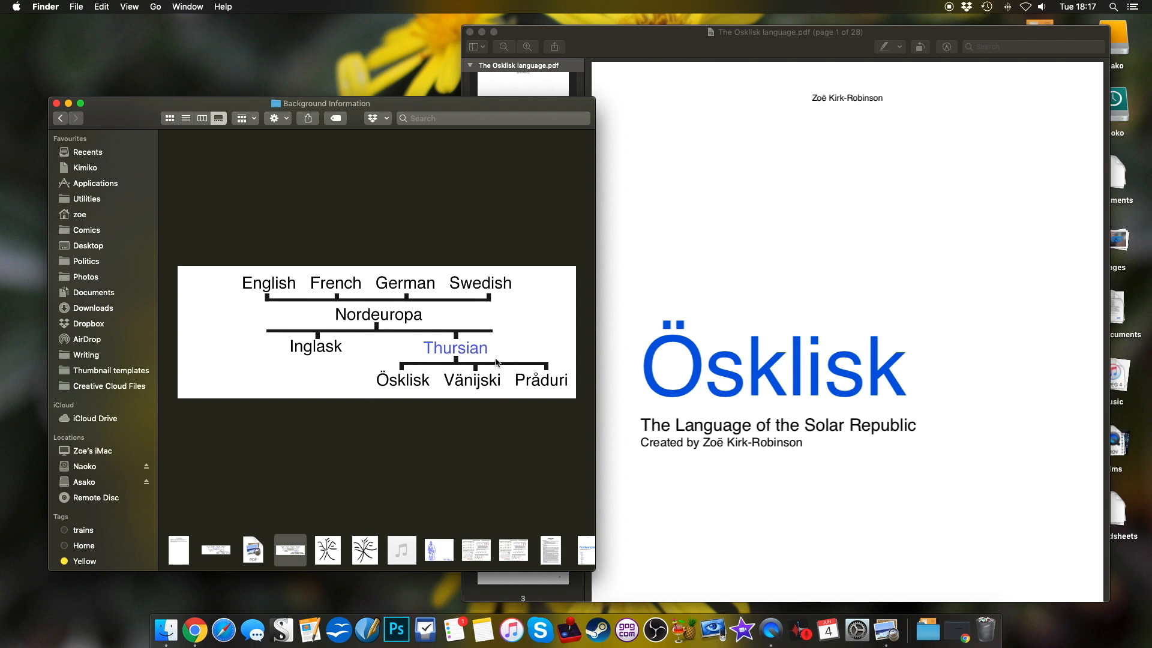
{"action": "mouse_move", "coordinate": [409, 349]}
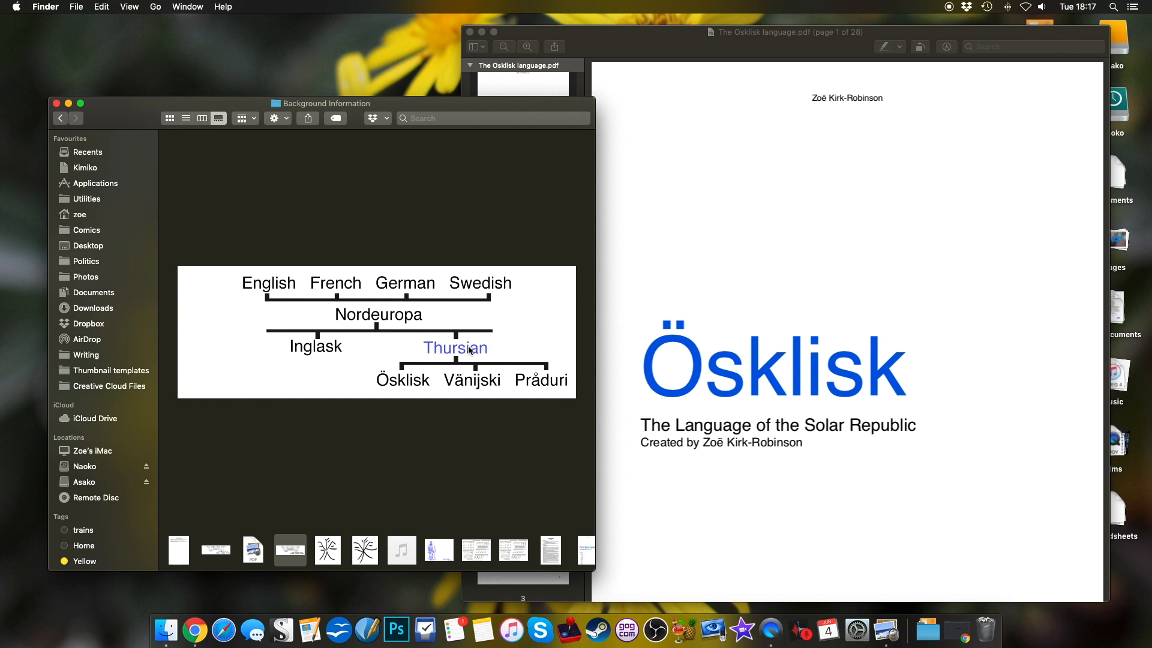
{"action": "mouse_move", "coordinate": [378, 395]}
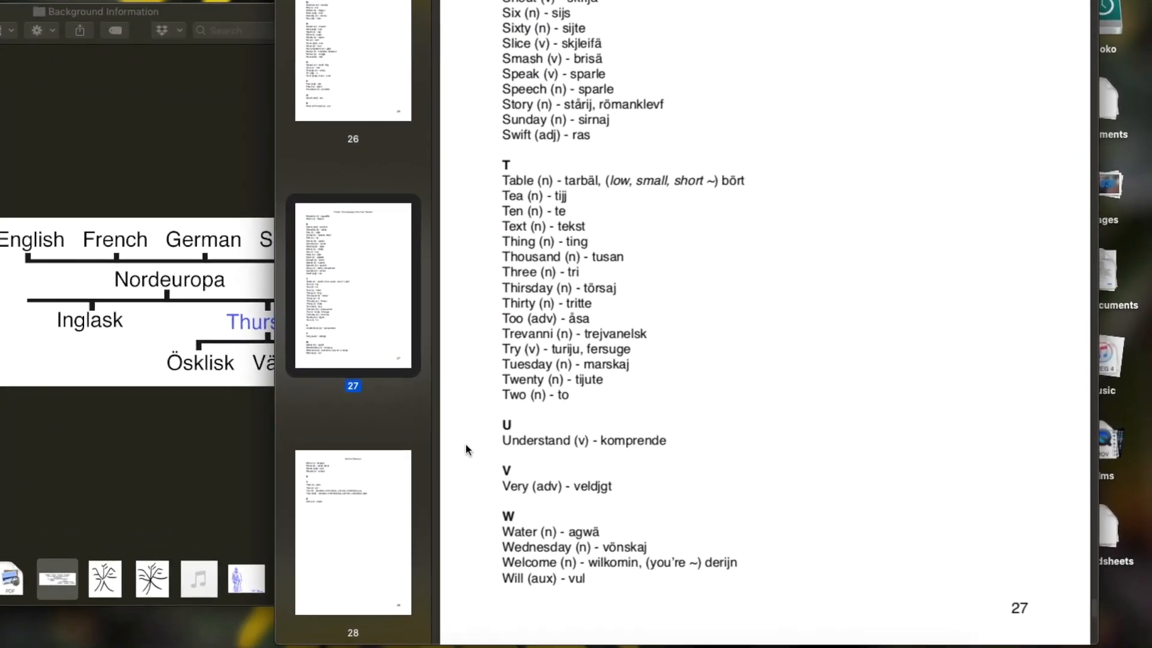
Scroll back up to the early letters of the English–Ösklisk lexicon
{"action": "scroll", "scroll_direction": "up", "scroll_amount": 3}
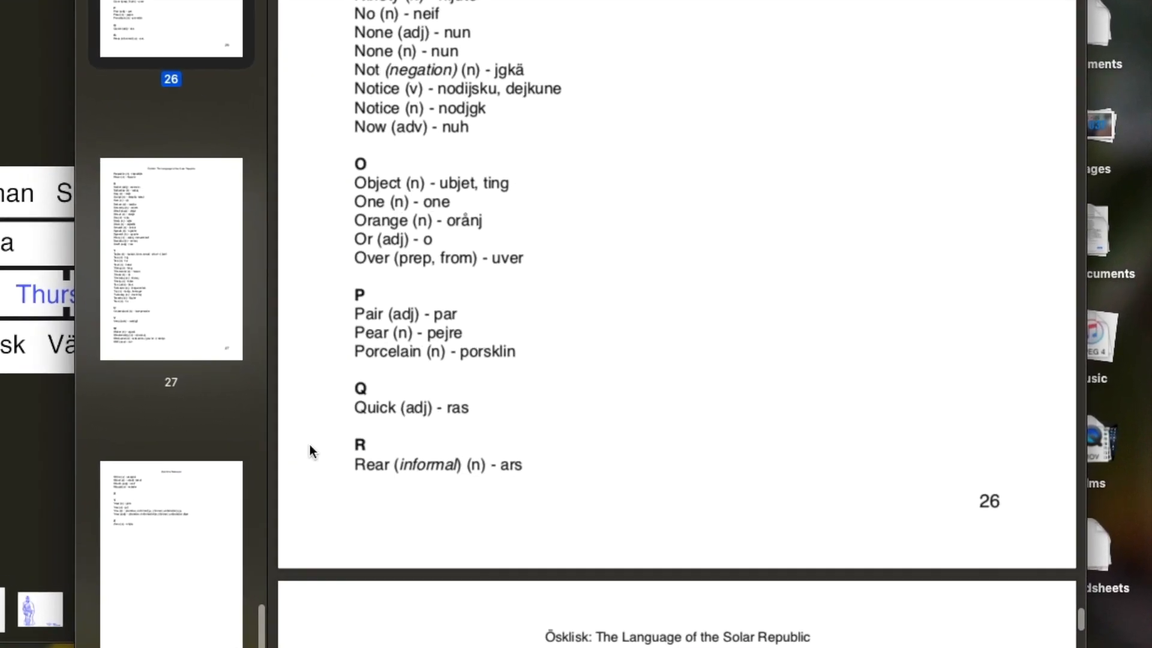
{"action": "scroll", "scroll_direction": "up", "scroll_amount": 3}
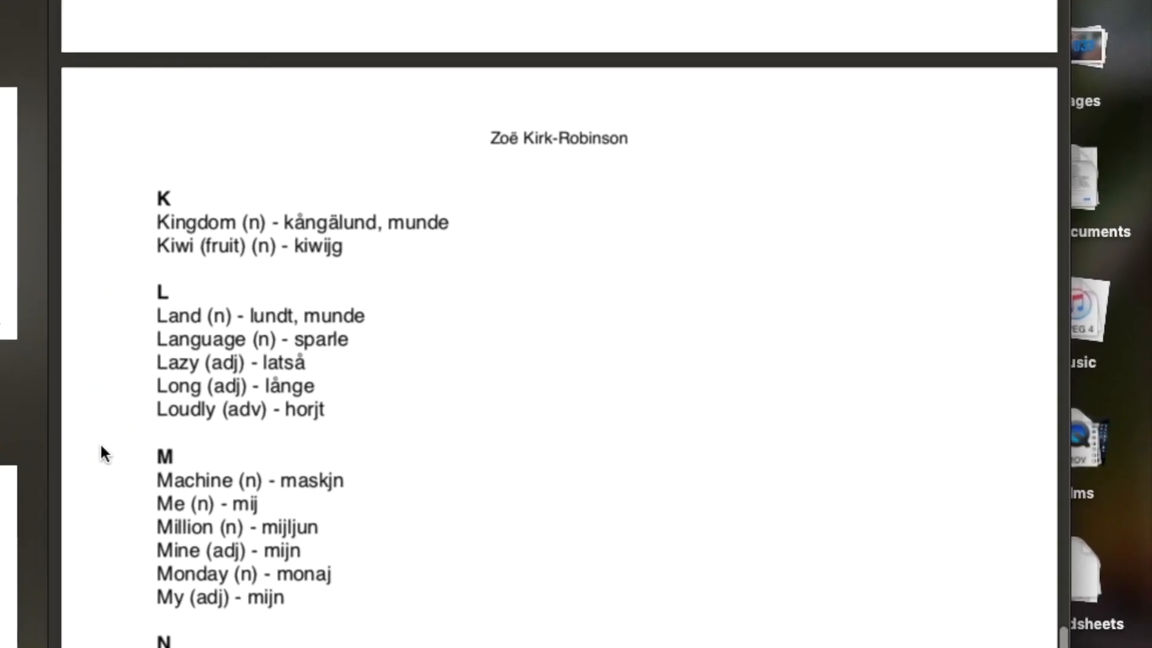
{"action": "scroll", "scroll_direction": "up", "scroll_amount": 3}
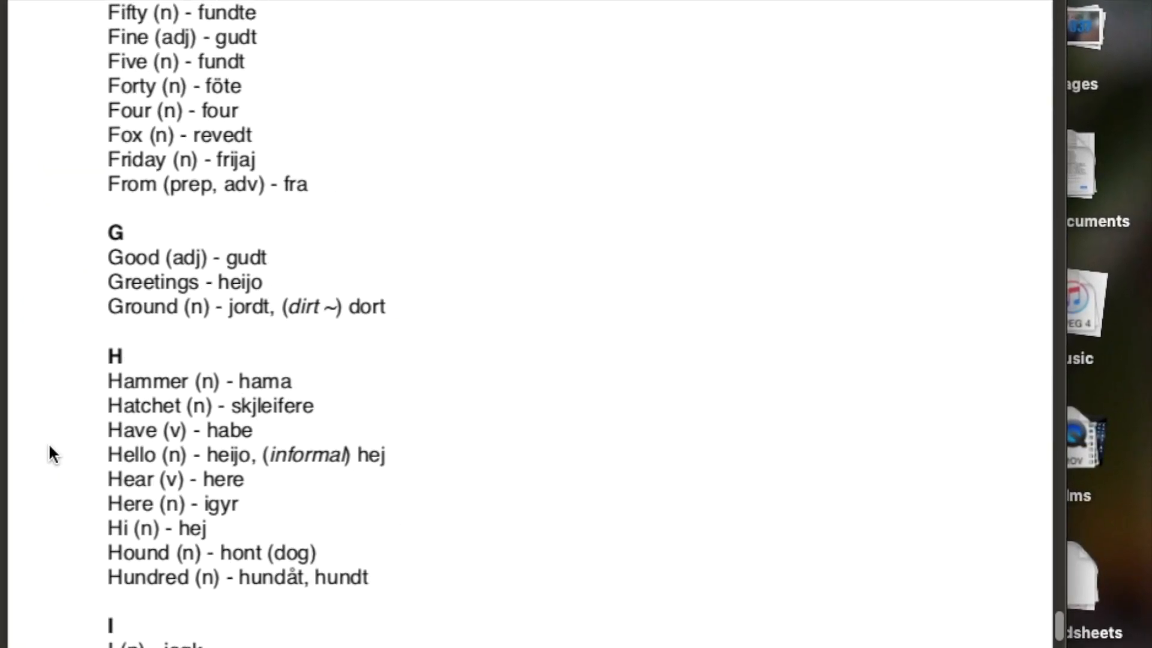
{"action": "scroll", "scroll_direction": "up", "scroll_amount": 3}
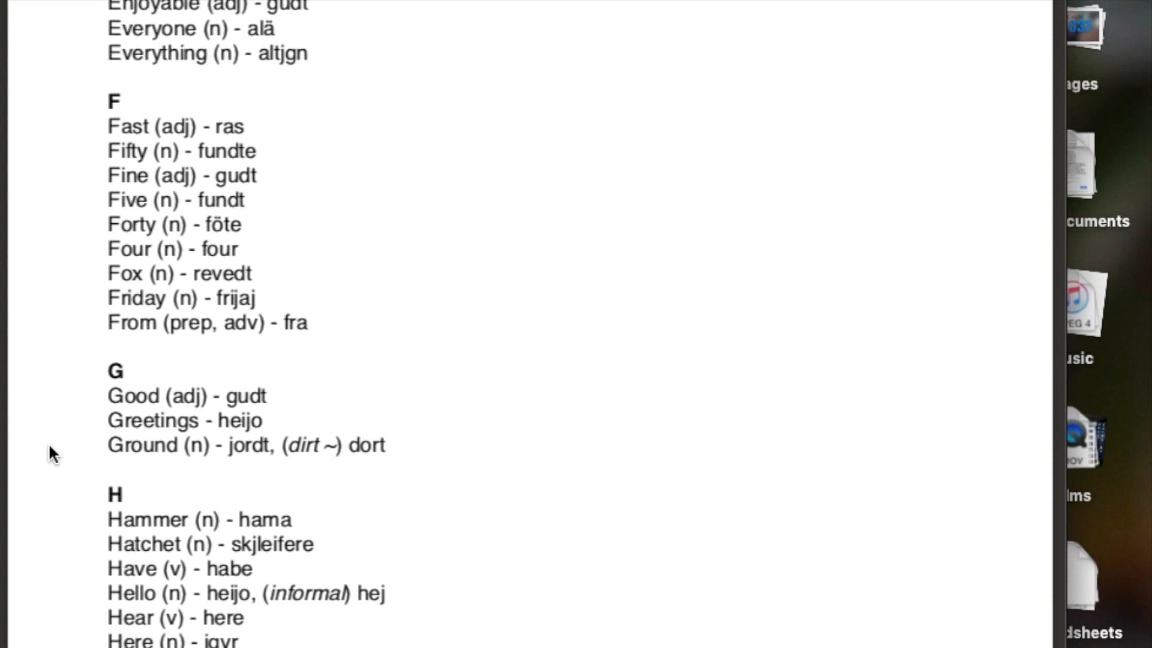
{"action": "scroll", "scroll_direction": "up", "scroll_amount": 3}
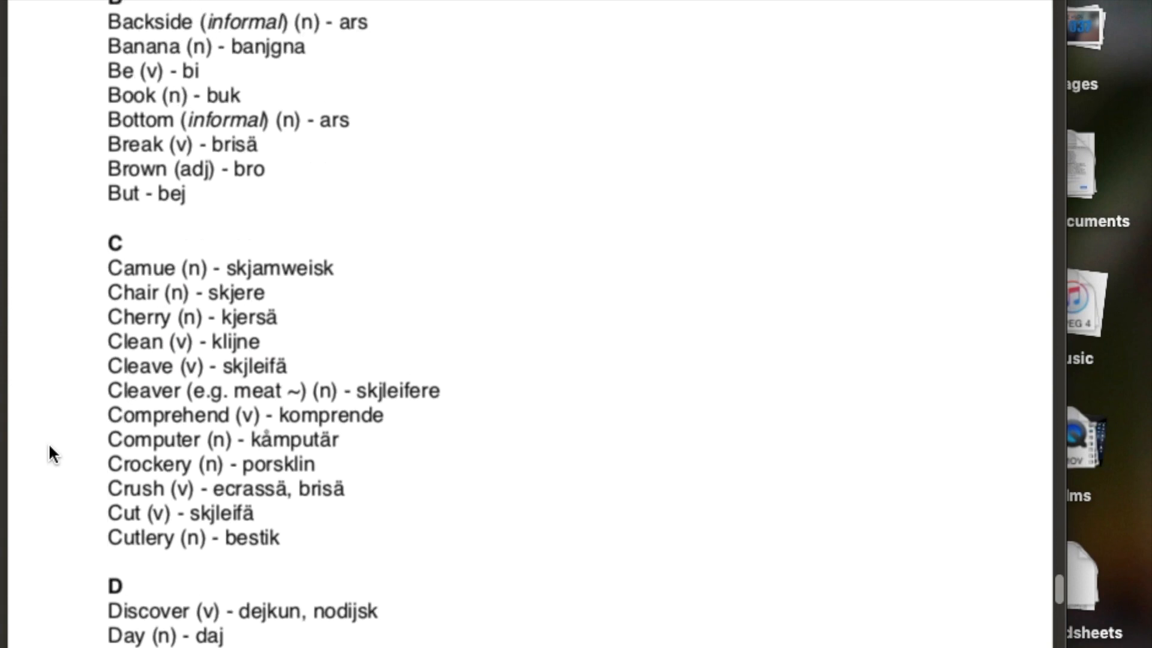
{"action": "scroll", "scroll_direction": "up", "scroll_amount": 3}
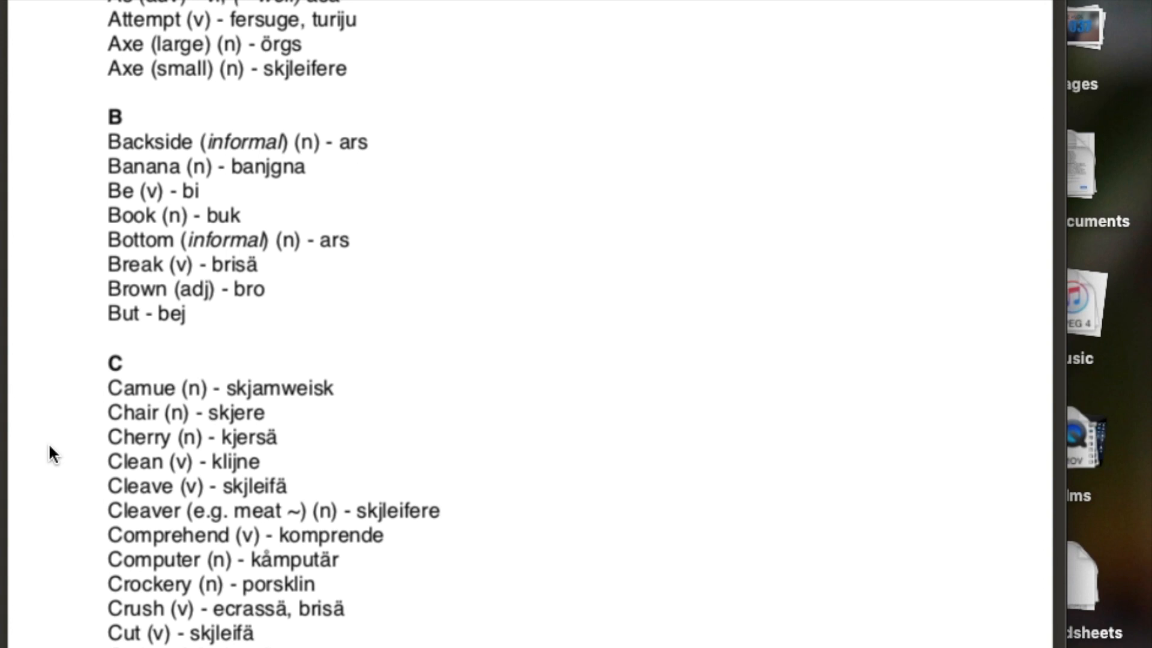
{"action": "scroll", "scroll_direction": "down", "scroll_amount": 3}
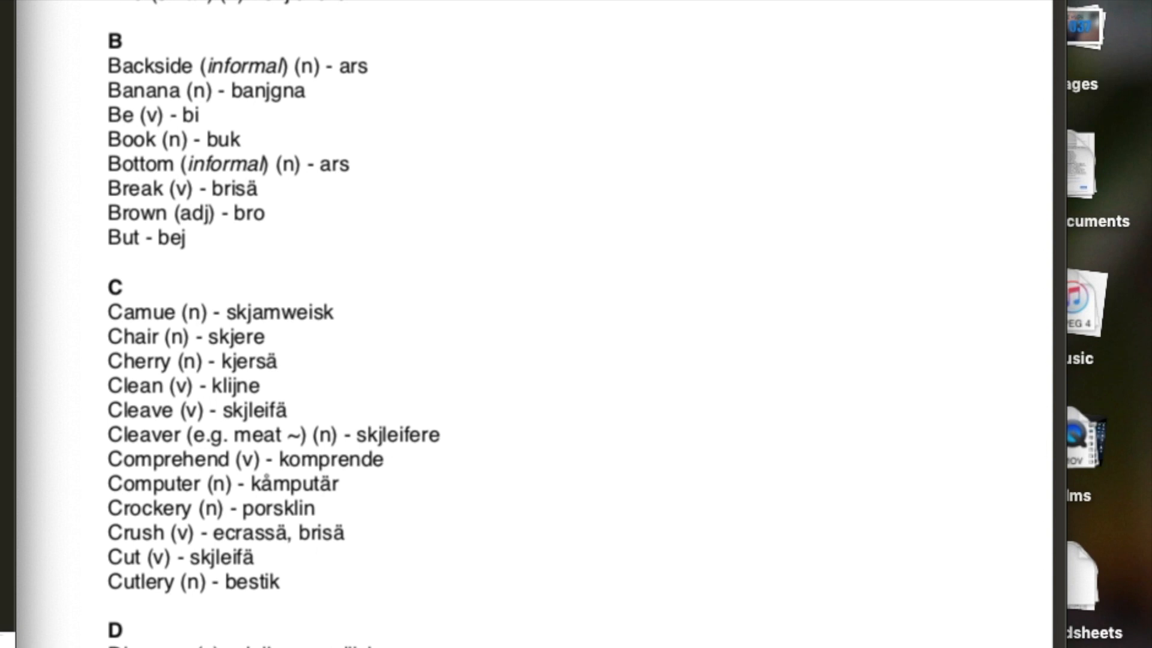
Scroll down through the lexicon to the K through N entries
{"action": "scroll", "scroll_direction": "up", "scroll_amount": 3}
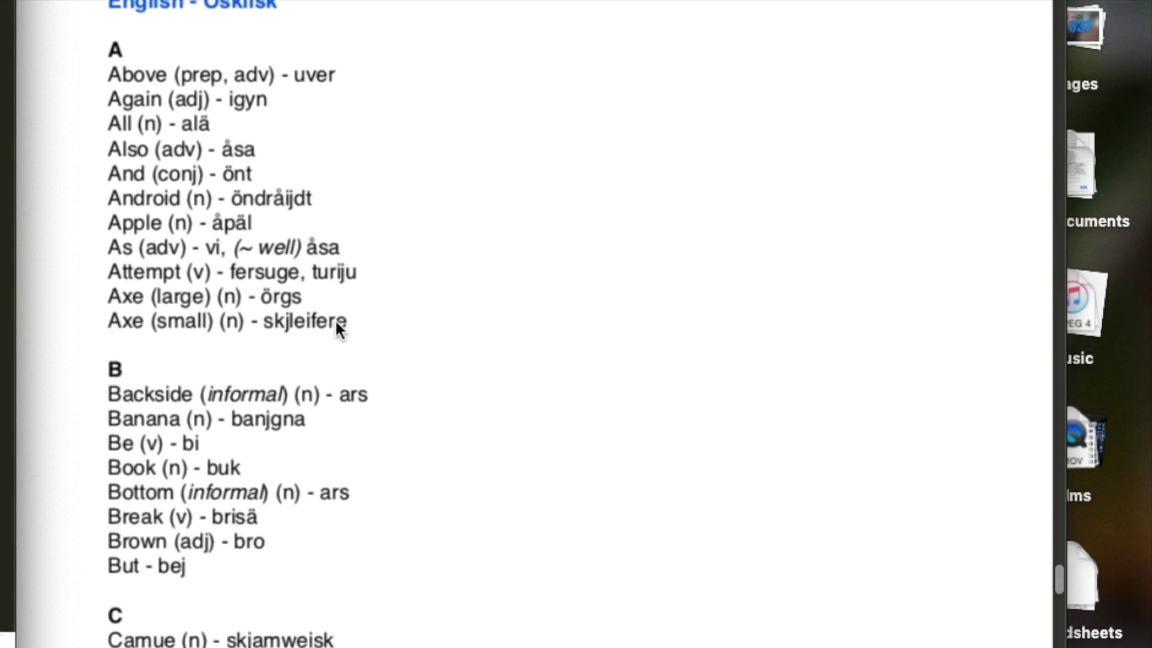
{"action": "scroll", "scroll_direction": "down", "scroll_amount": 3}
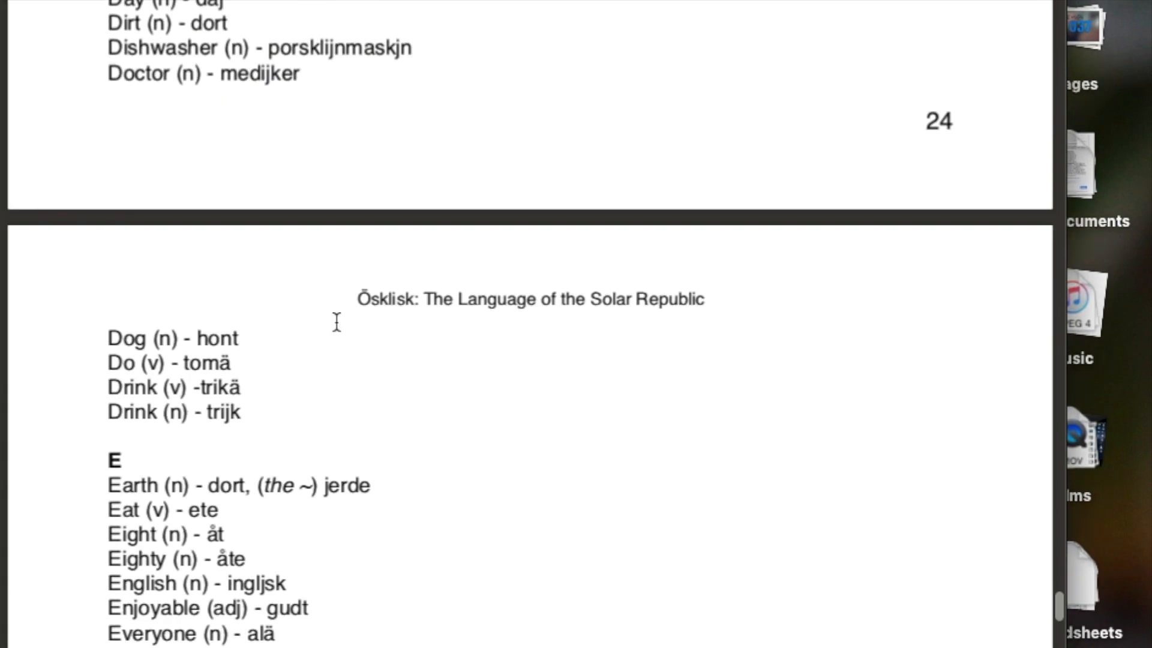
{"action": "scroll", "scroll_direction": "down", "scroll_amount": 3}
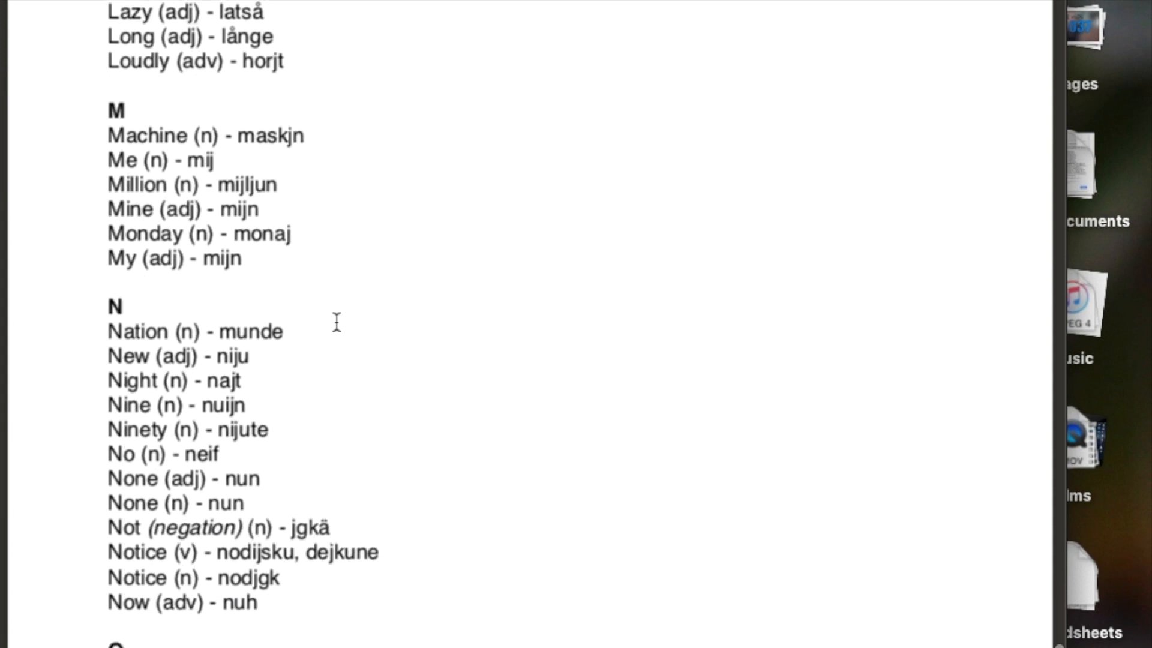
{"action": "mouse_move", "coordinate": [288, 142]}
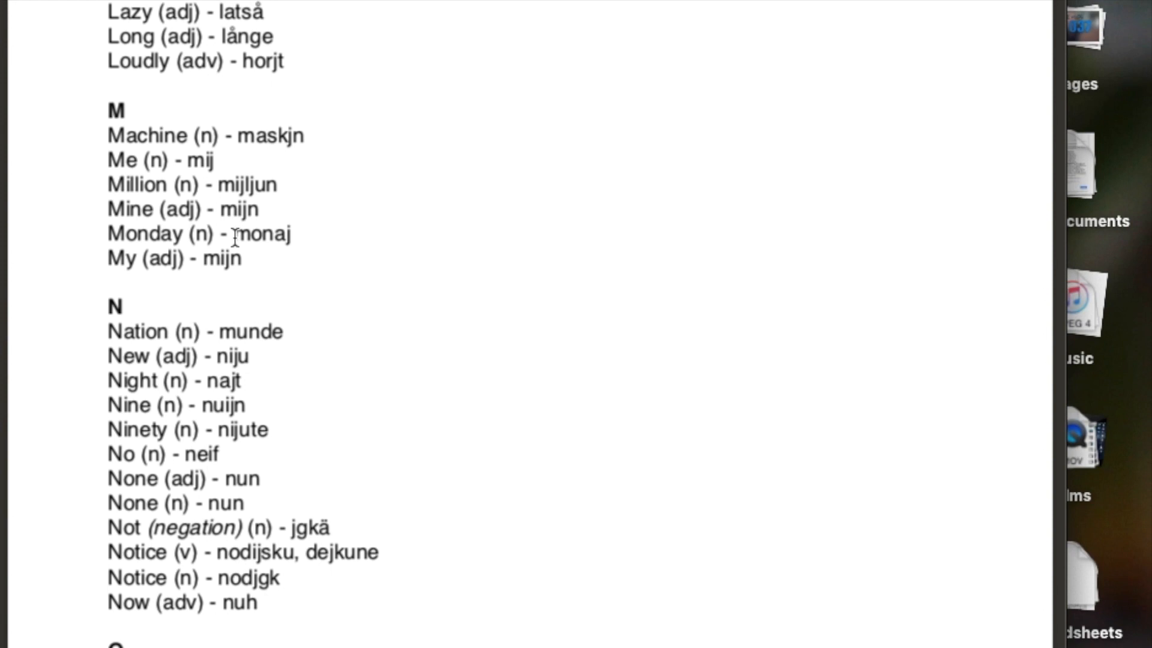
{"action": "mouse_move", "coordinate": [187, 265]}
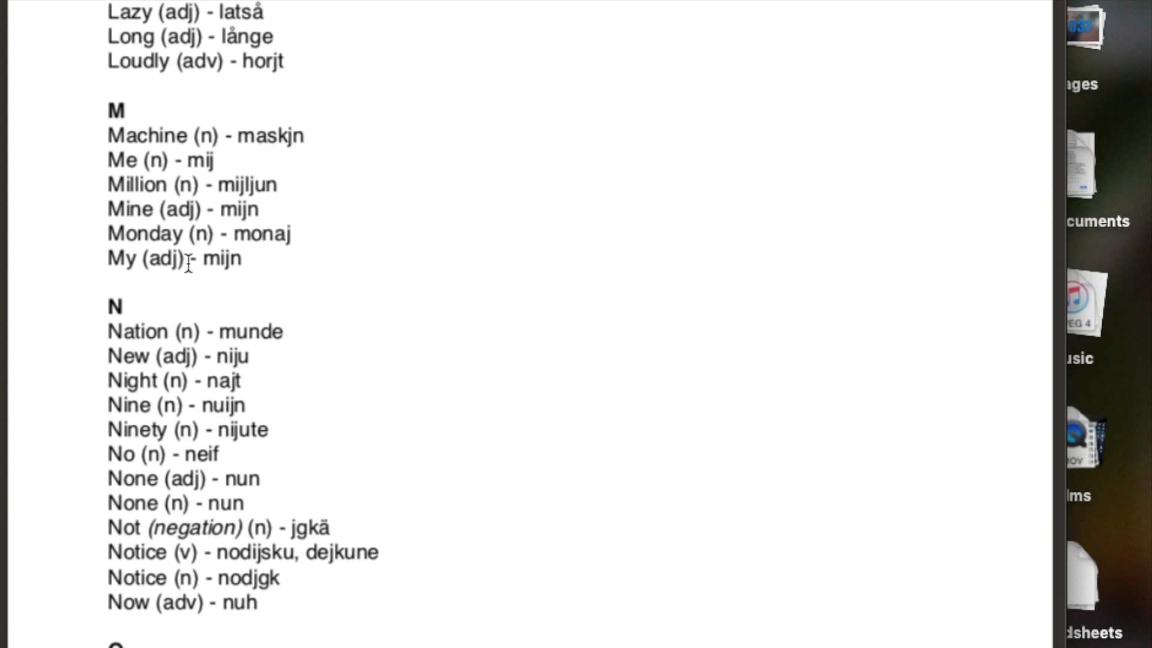
{"action": "scroll", "scroll_direction": "down", "scroll_amount": 3}
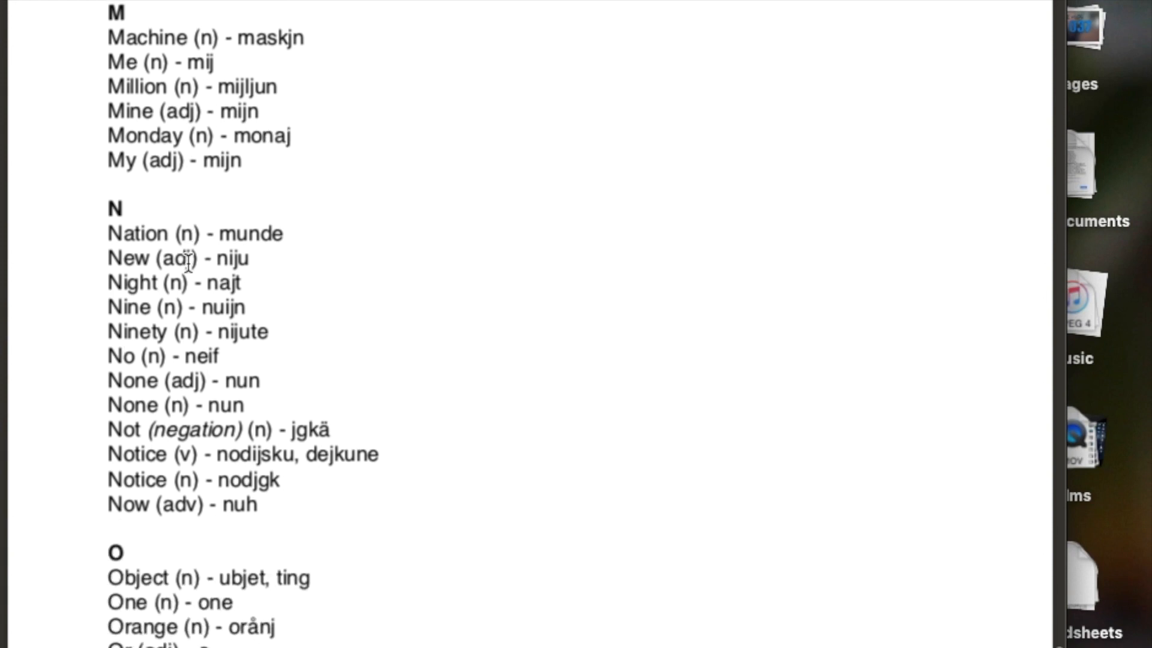
{"action": "scroll", "scroll_direction": "down", "scroll_amount": 3}
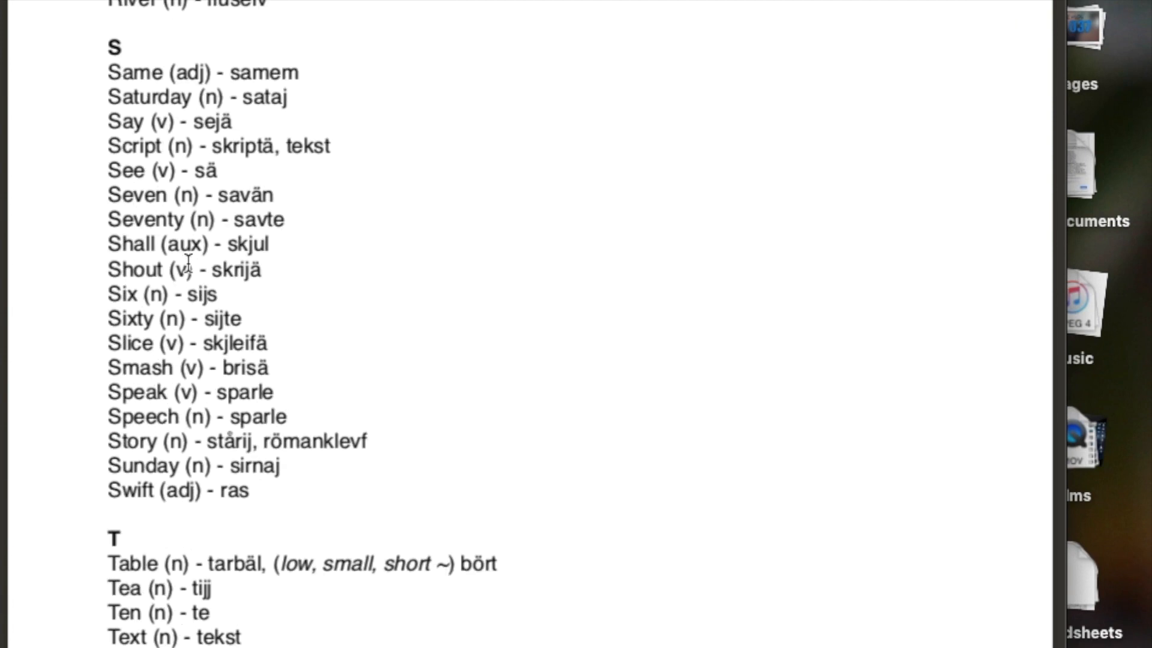
{"action": "scroll", "scroll_direction": "down", "scroll_amount": 3}
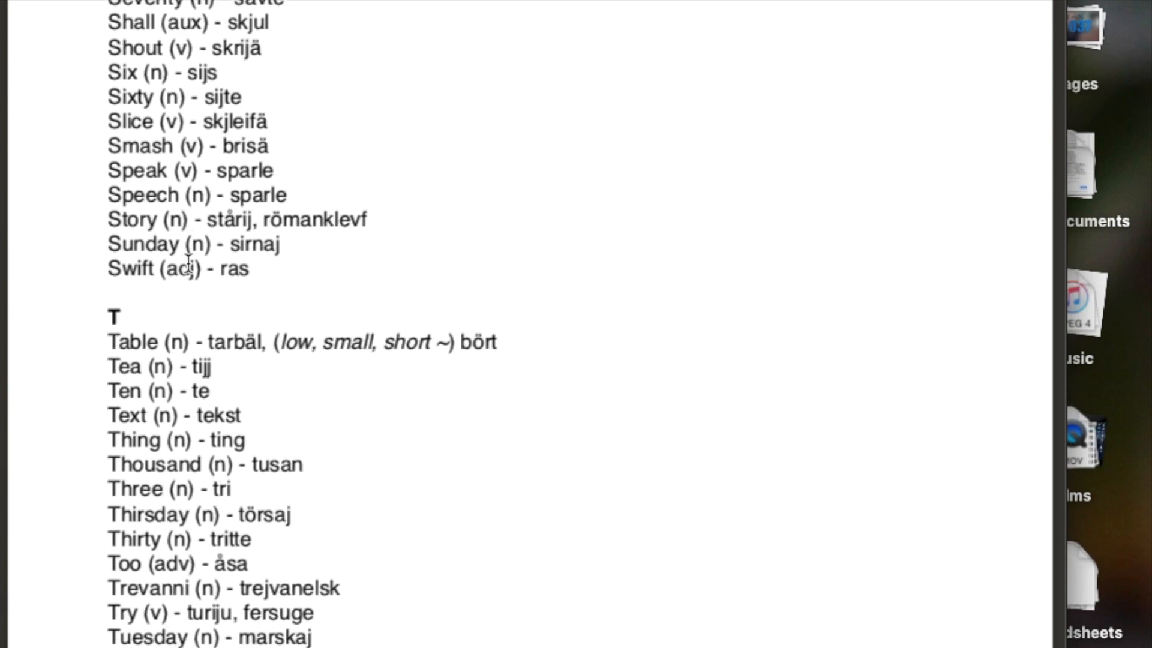
{"action": "scroll", "scroll_direction": "up", "scroll_amount": 3}
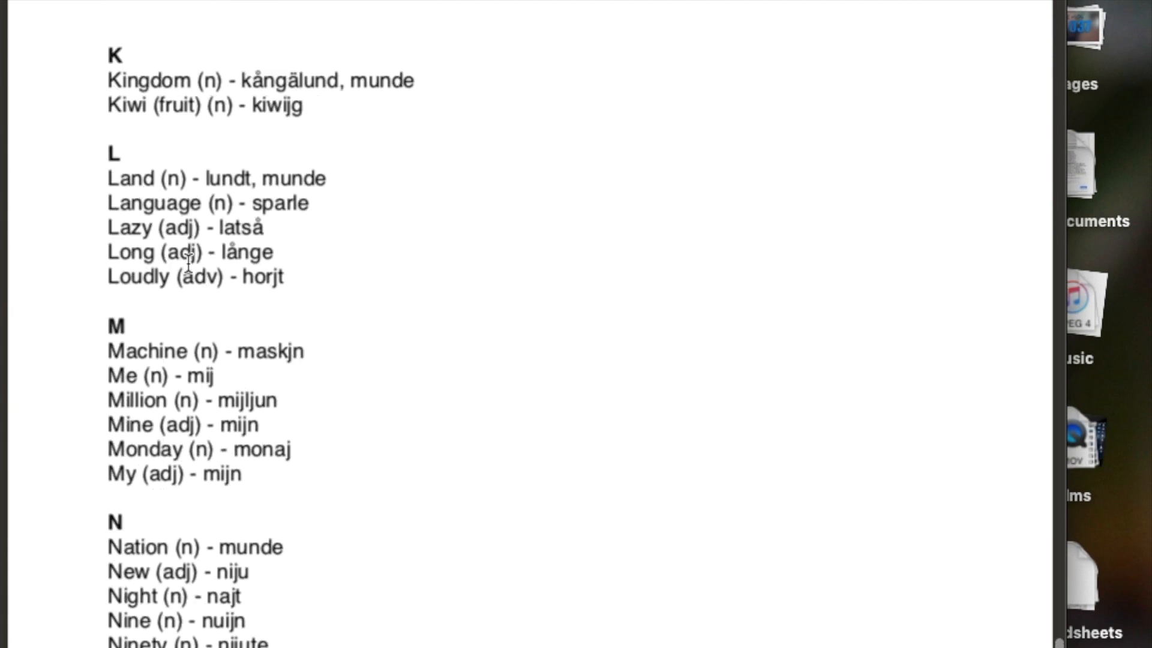
Scroll from the table of contents to page 5, Phonology, showing the consonant chart
{"action": "scroll", "scroll_direction": "up", "scroll_amount": 3}
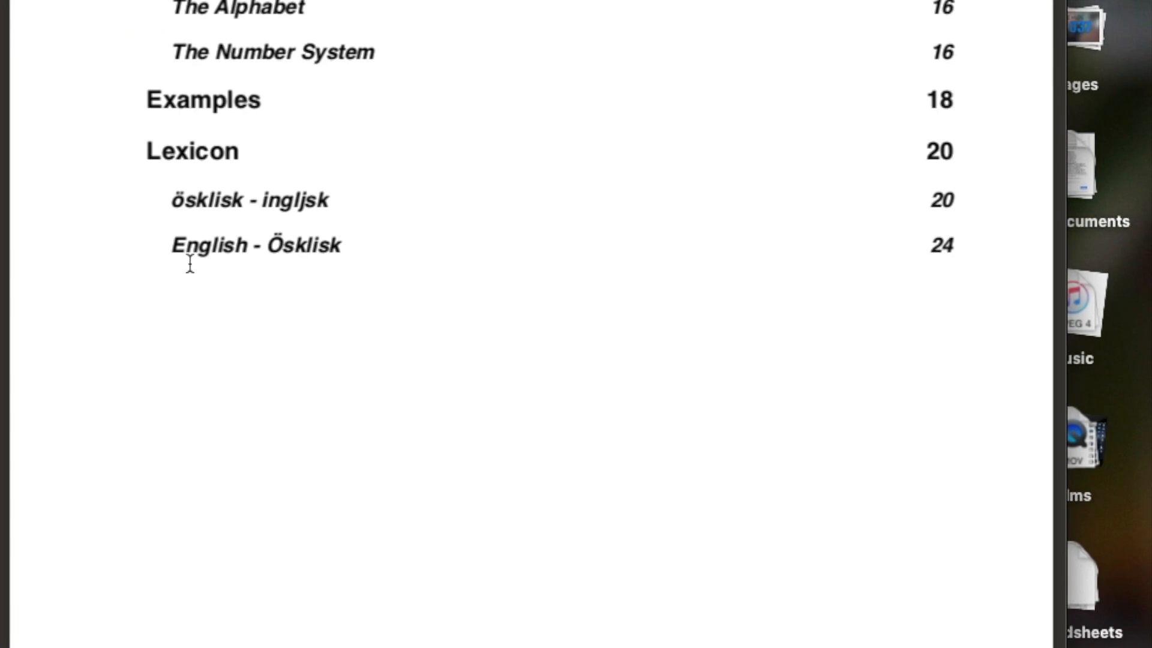
{"action": "scroll", "scroll_direction": "down", "scroll_amount": 3}
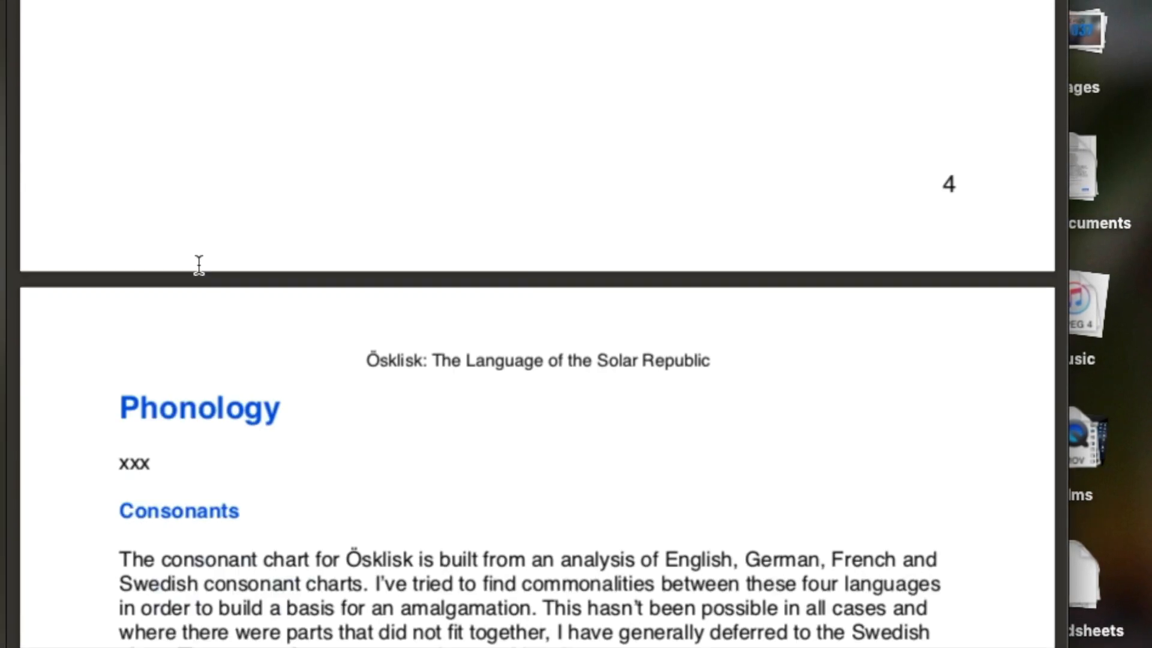
{"action": "scroll", "scroll_direction": "down", "scroll_amount": 3}
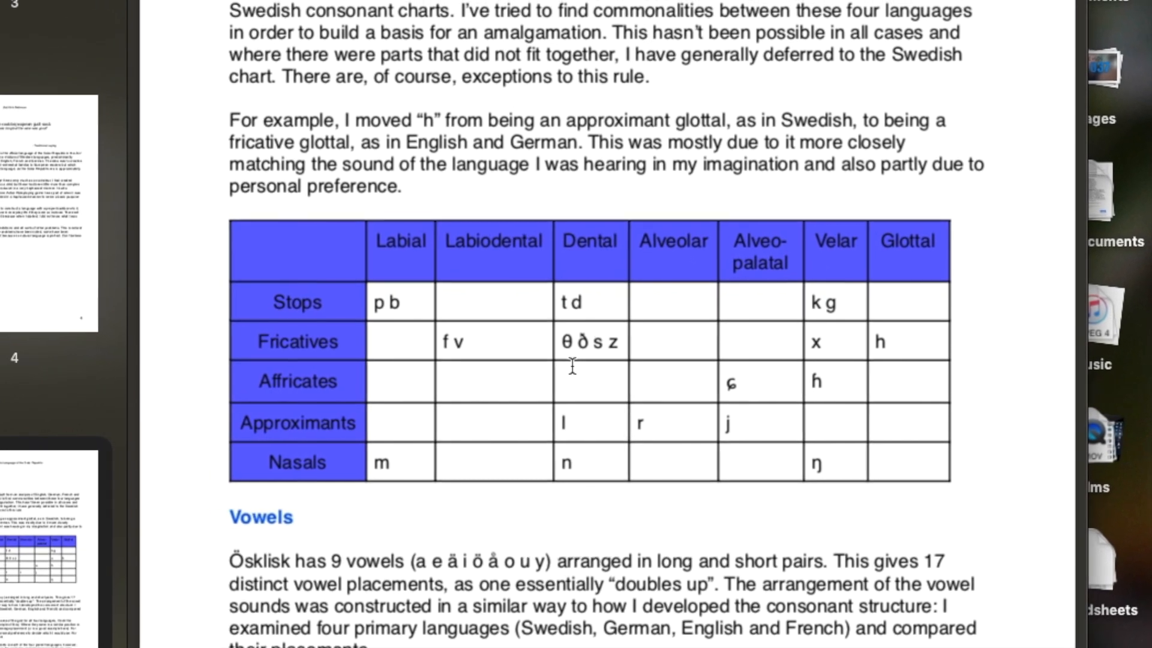
{"action": "scroll", "scroll_direction": "up", "scroll_amount": 3}
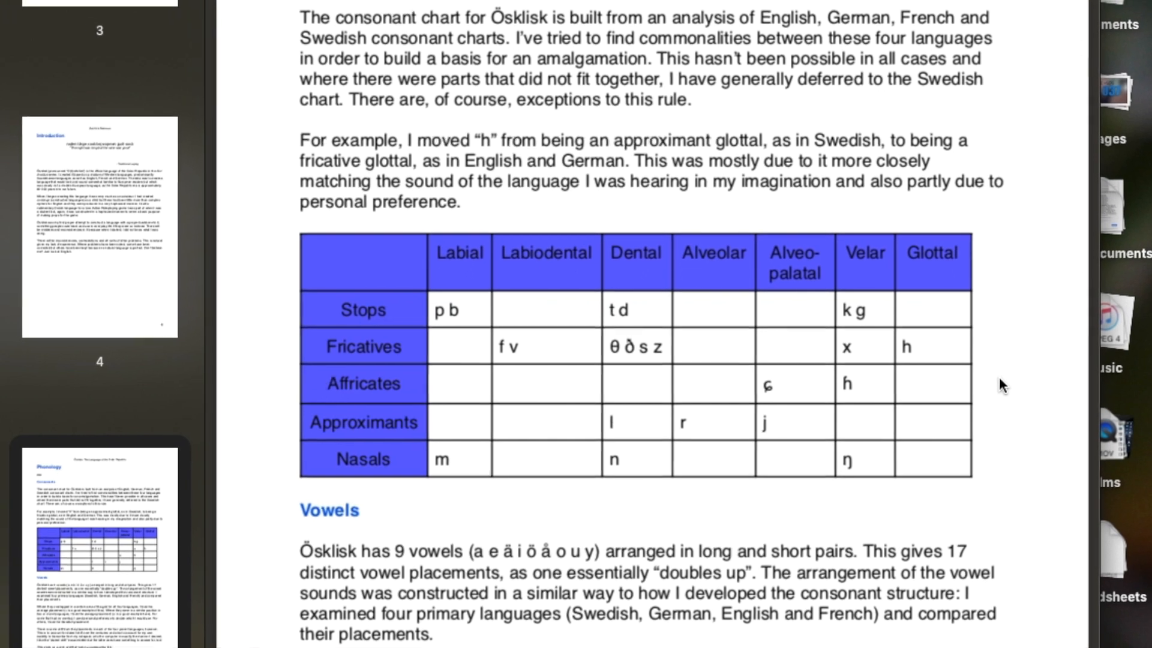
{"action": "scroll", "scroll_direction": "down", "scroll_amount": 3}
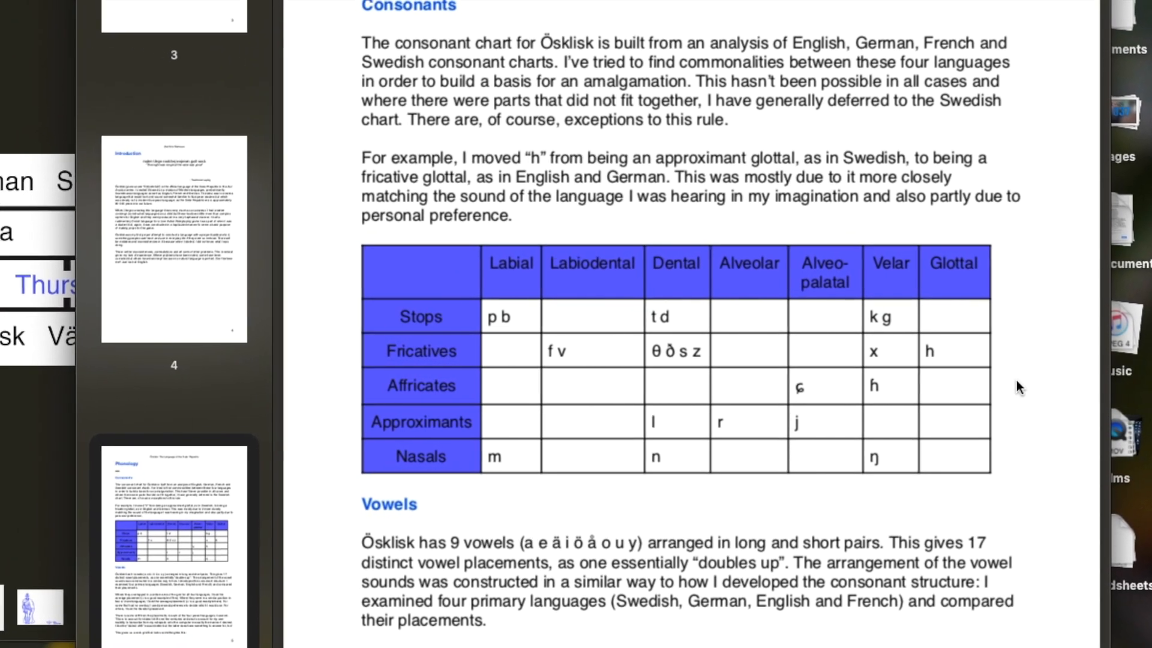
{"action": "scroll", "scroll_direction": "down", "scroll_amount": 3}
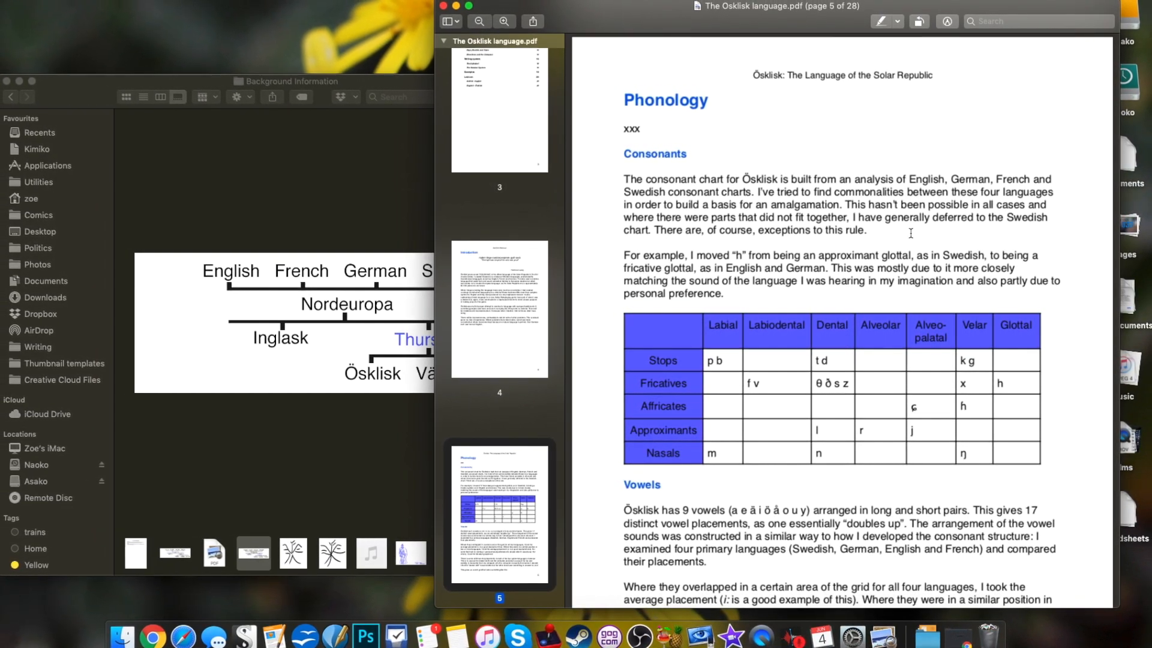
Scroll through pages 5–14 of morphology and grammar, then back to page 12's numbers table
{"action": "scroll", "scroll_direction": "down", "scroll_amount": 3}
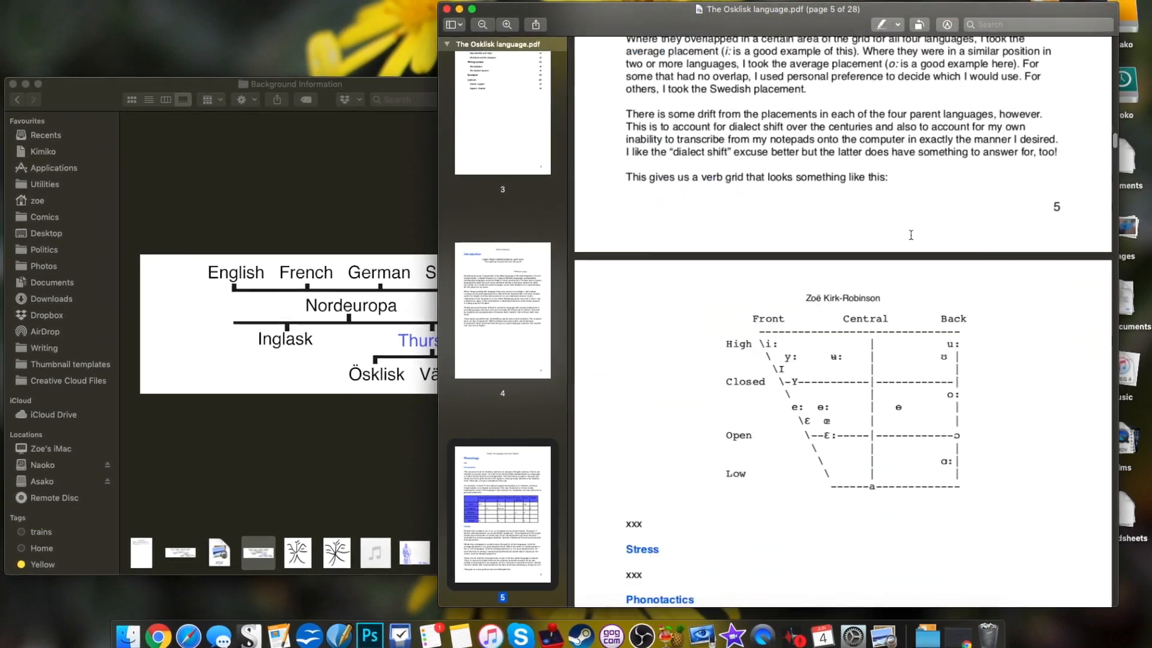
{"action": "scroll", "scroll_direction": "up", "scroll_amount": 3}
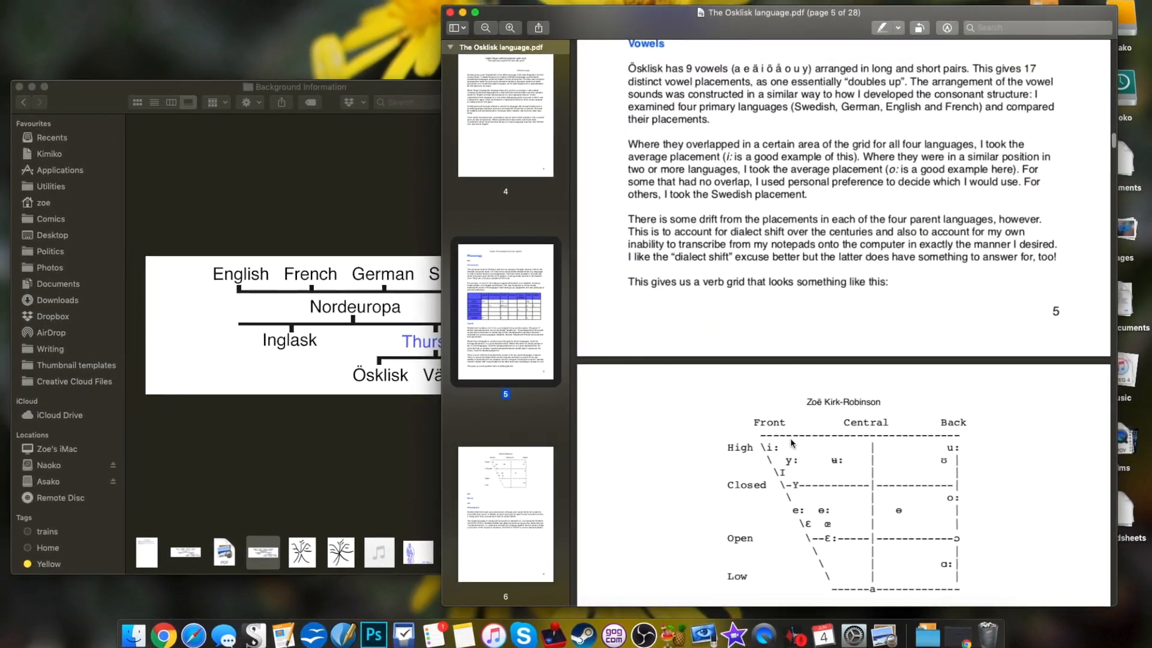
{"action": "scroll", "scroll_direction": "down", "scroll_amount": 3}
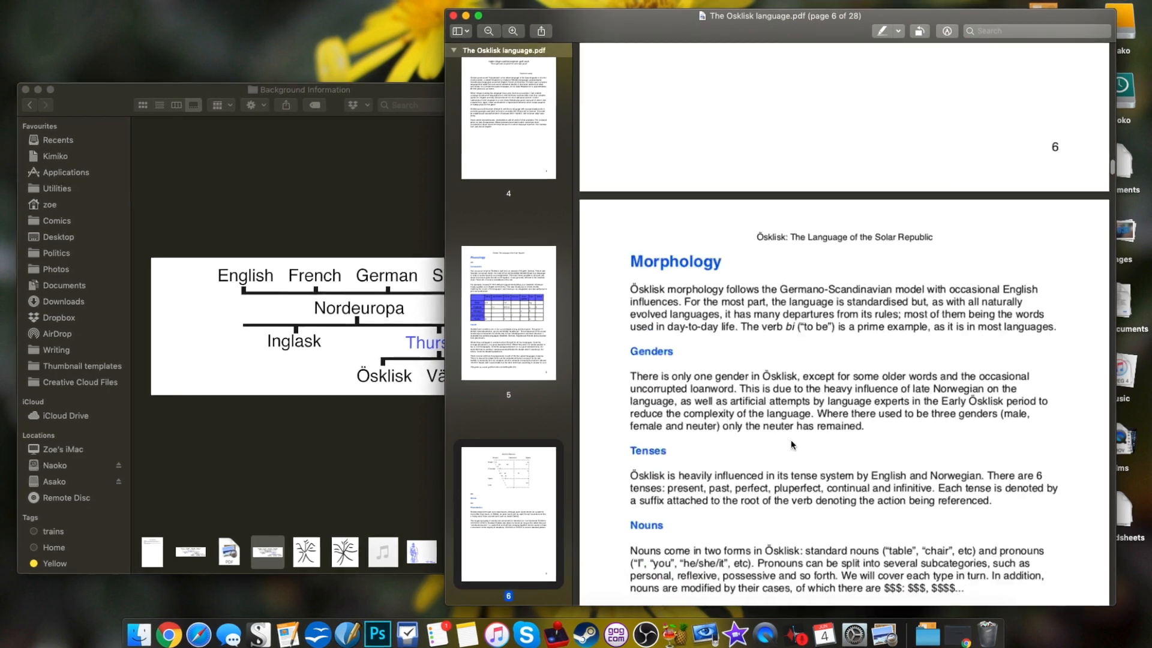
{"action": "scroll", "scroll_direction": "down", "scroll_amount": 3}
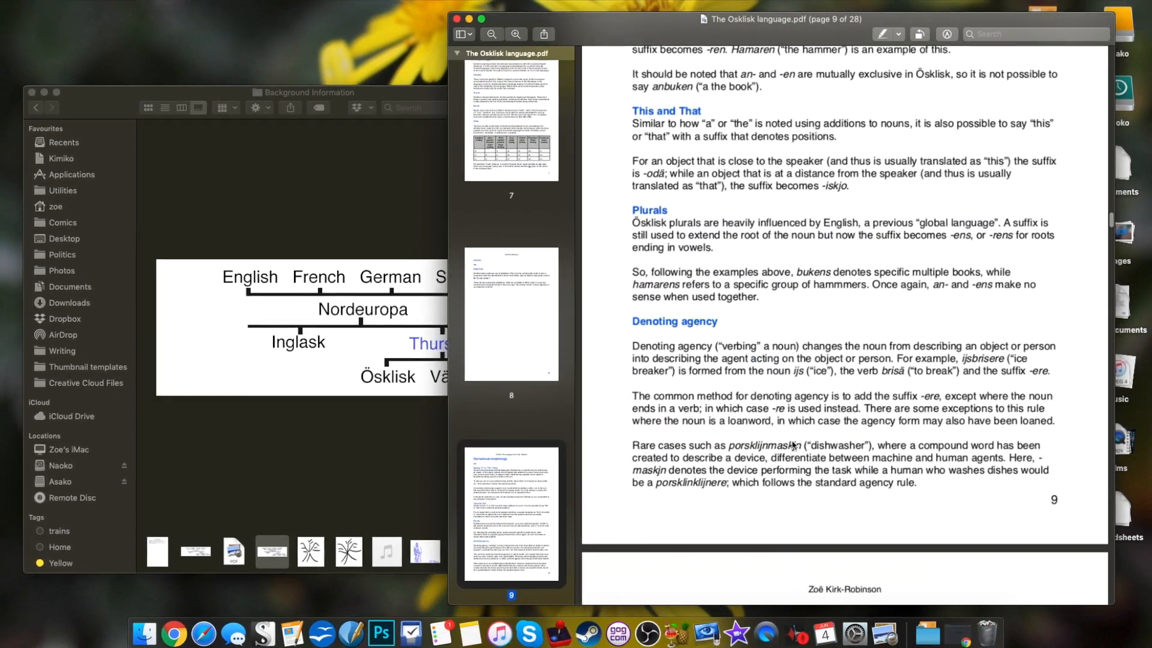
{"action": "left_click", "coordinate": [512, 125]}
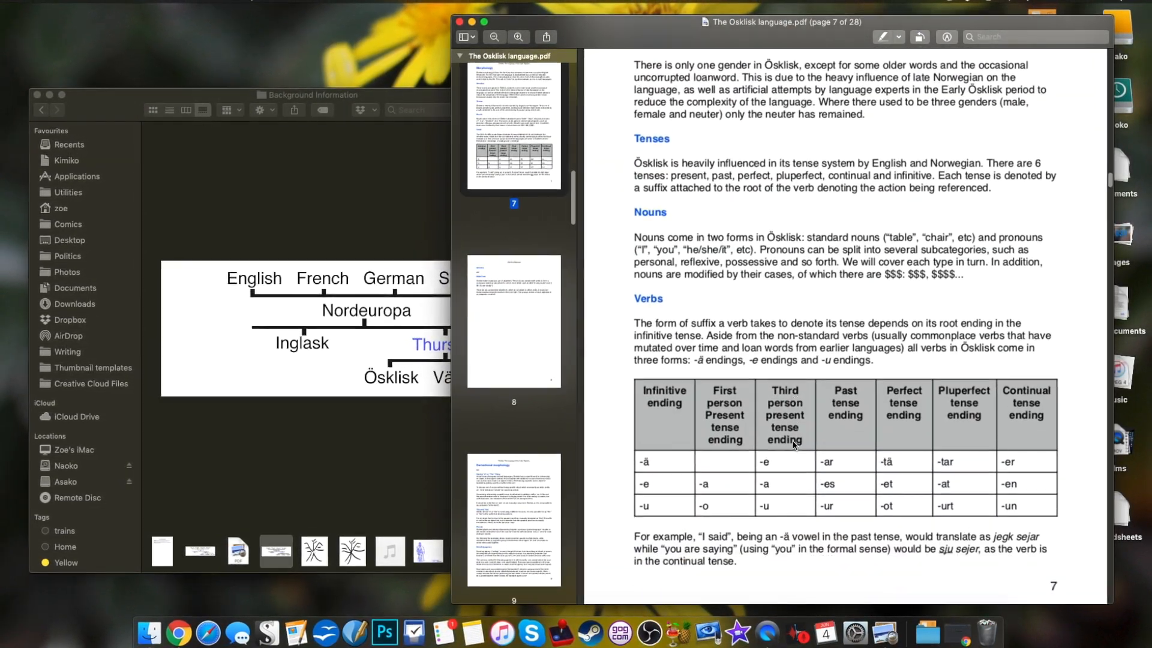
{"action": "scroll", "scroll_direction": "down", "scroll_amount": 3}
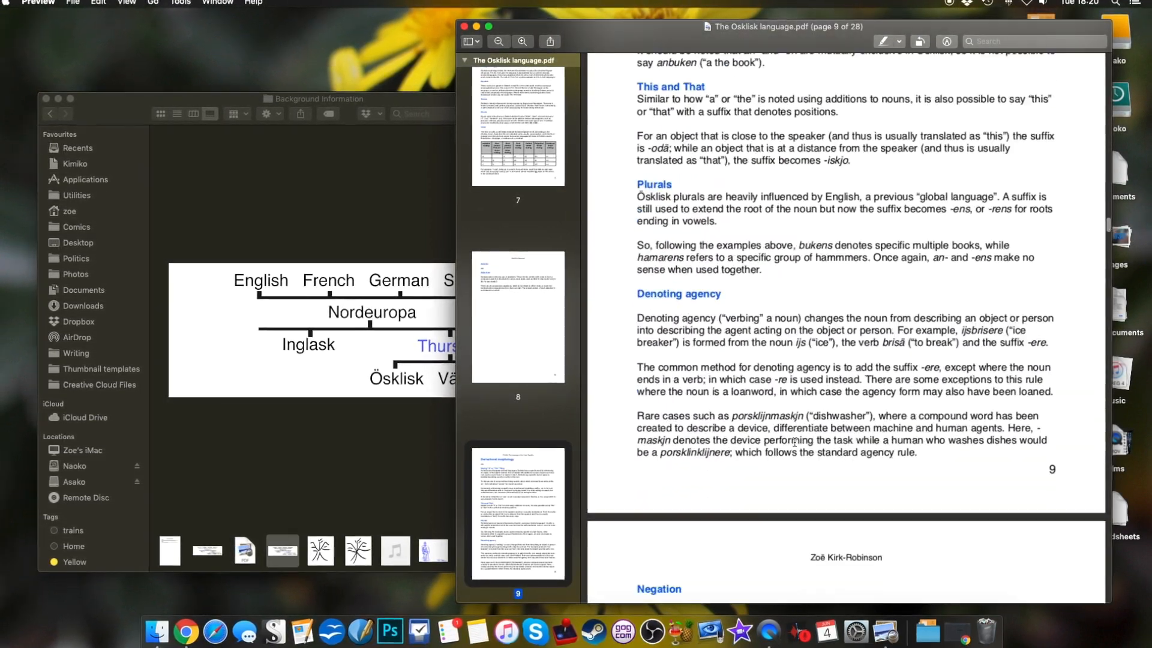
{"action": "scroll", "scroll_direction": "down", "scroll_amount": 3}
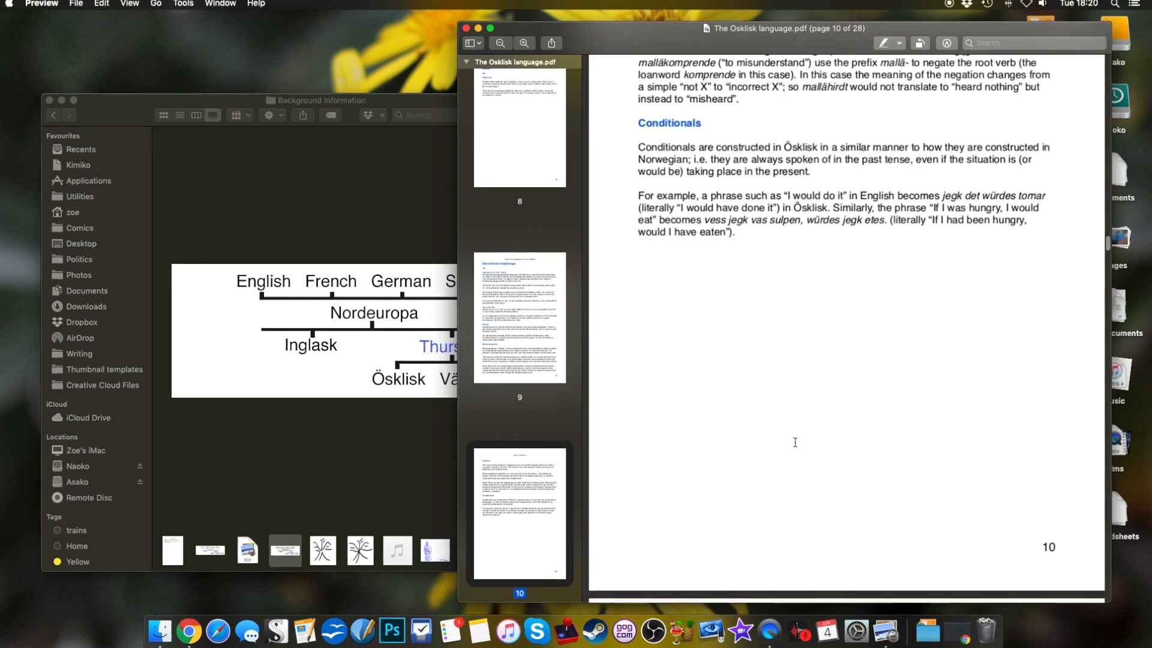
{"action": "scroll", "scroll_direction": "down", "scroll_amount": 3}
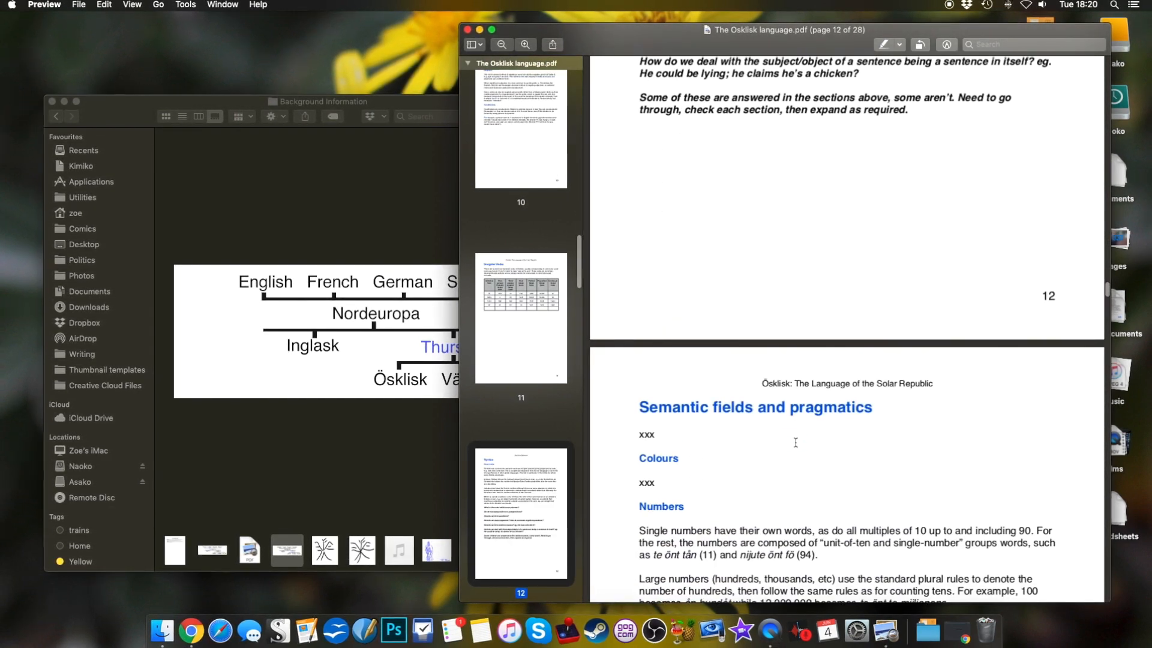
{"action": "scroll", "scroll_direction": "down", "scroll_amount": 3}
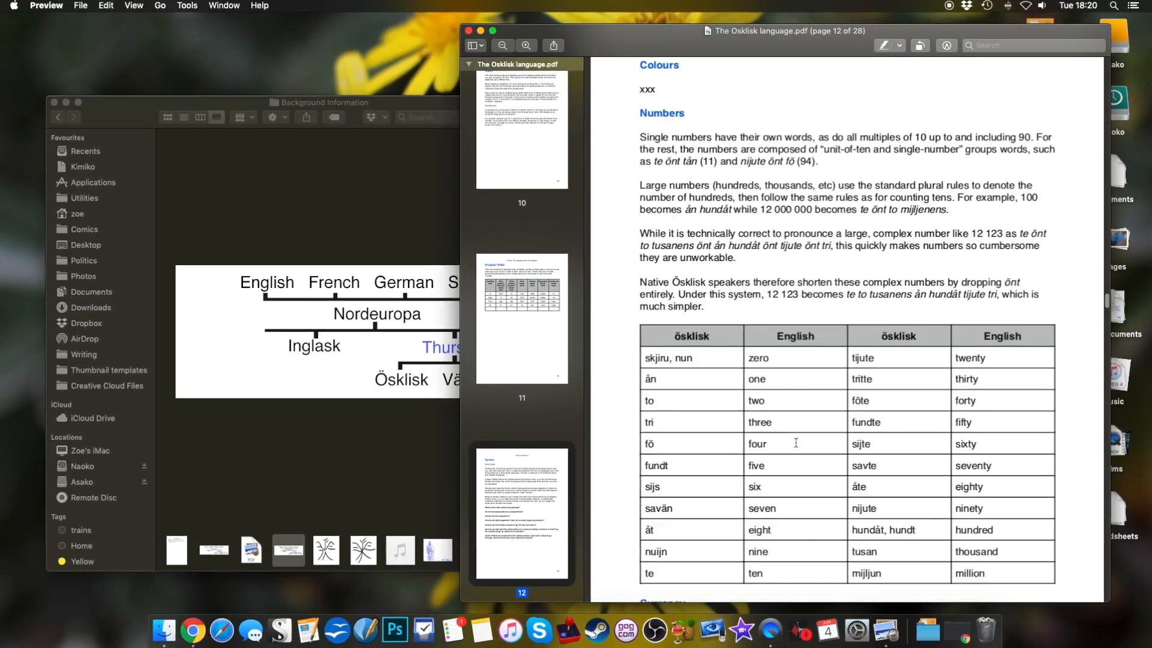
{"action": "scroll", "scroll_direction": "down", "scroll_amount": 3}
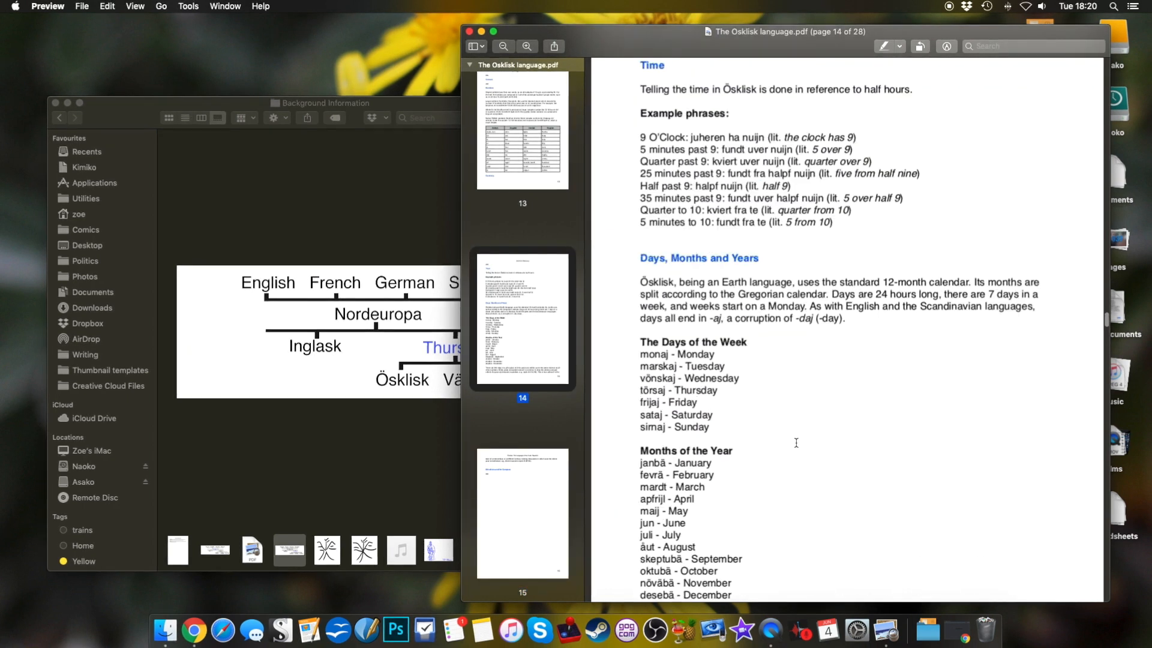
{"action": "scroll", "scroll_direction": "up", "scroll_amount": 3}
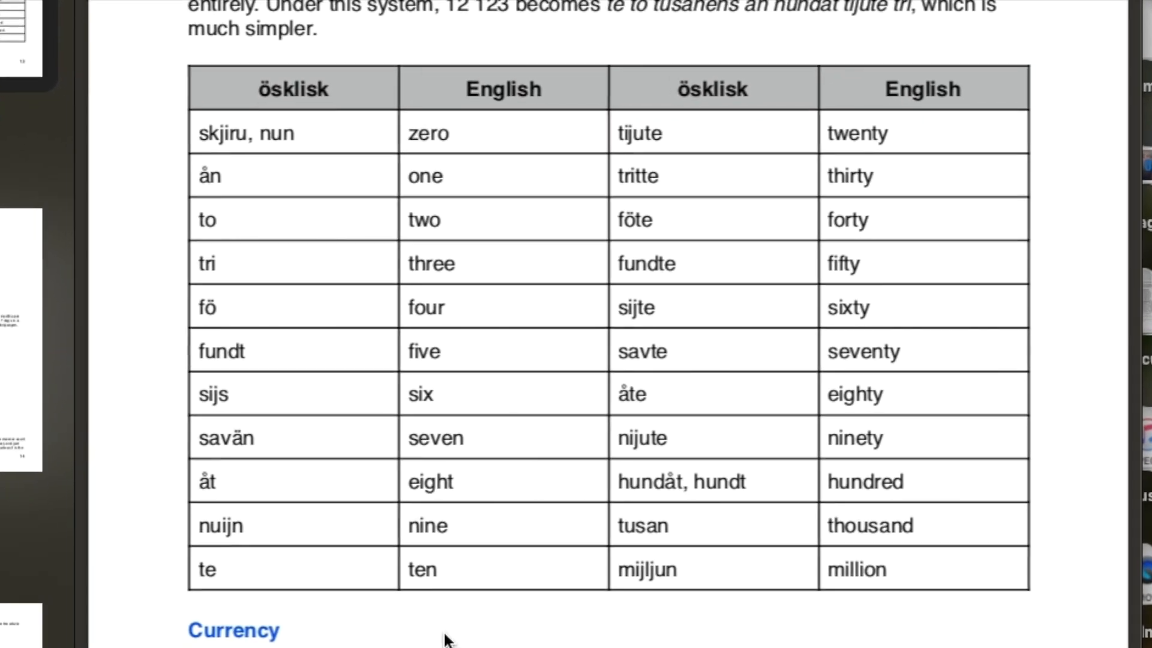
{"action": "scroll", "scroll_direction": "down", "scroll_amount": 3}
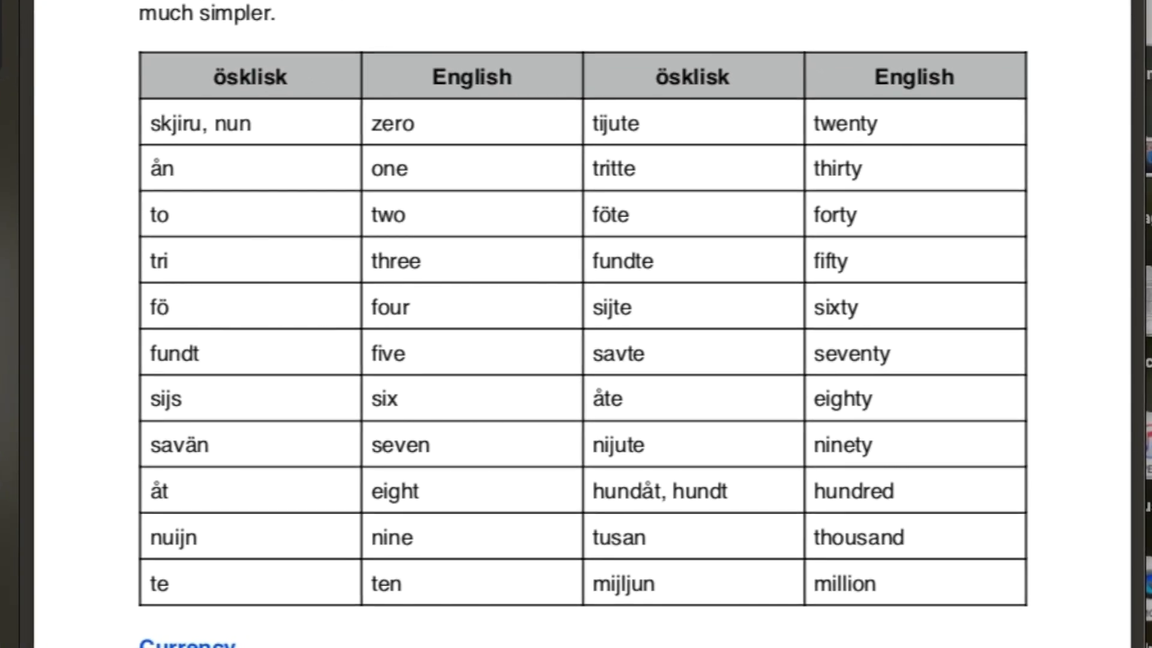